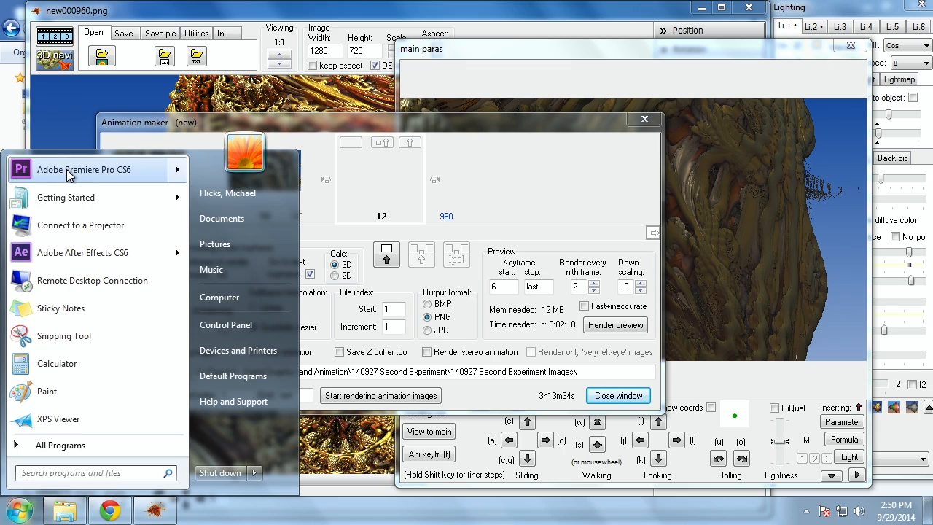
# Start a new Premiere project in the 140927 Second Experiment folder, named 140927 Second Experiment
pyautogui.click(85, 169)
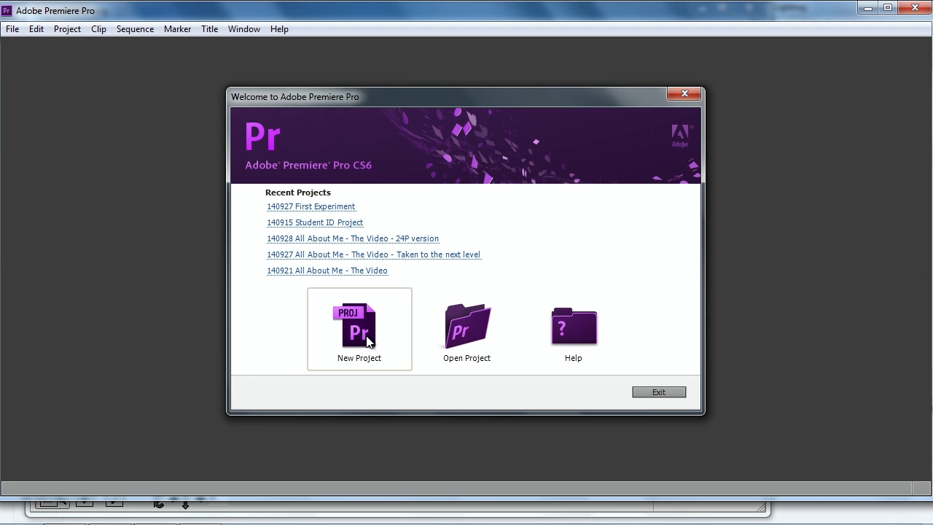
pyautogui.click(358, 329)
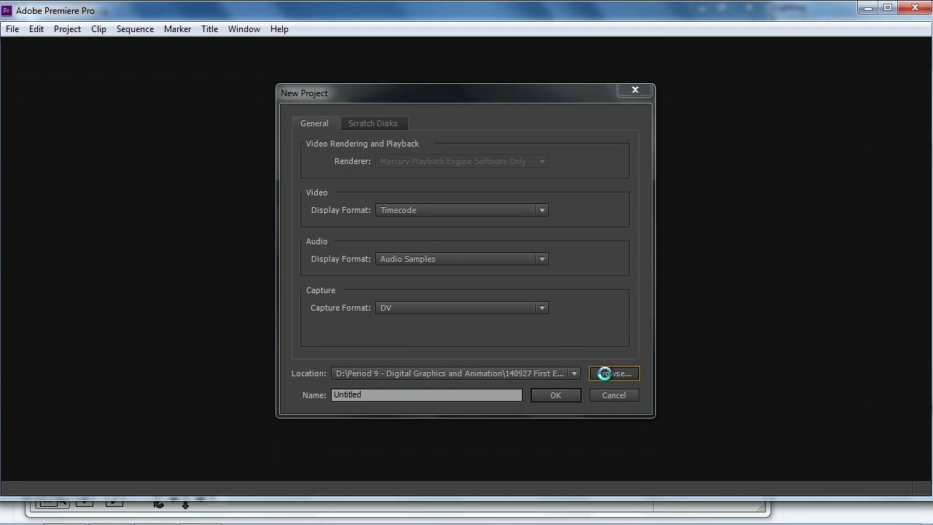
pyautogui.click(612, 373)
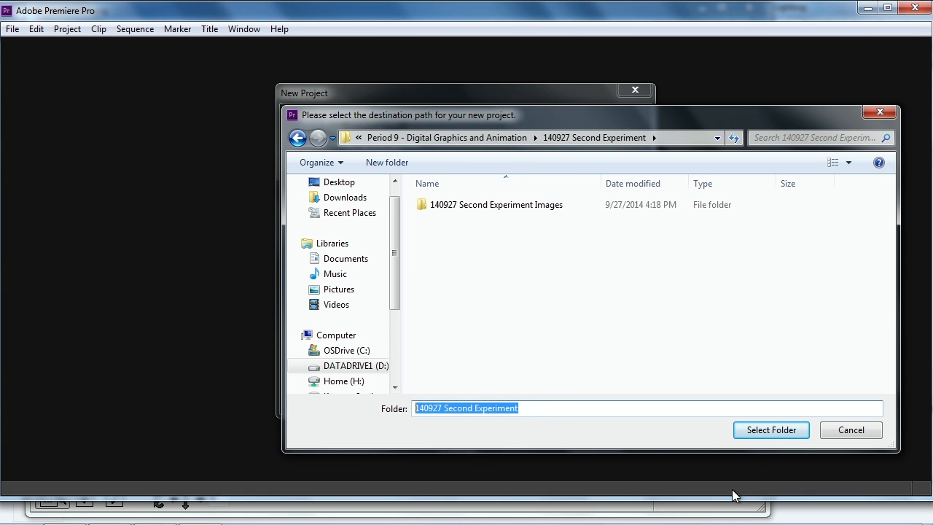
pyautogui.click(769, 429)
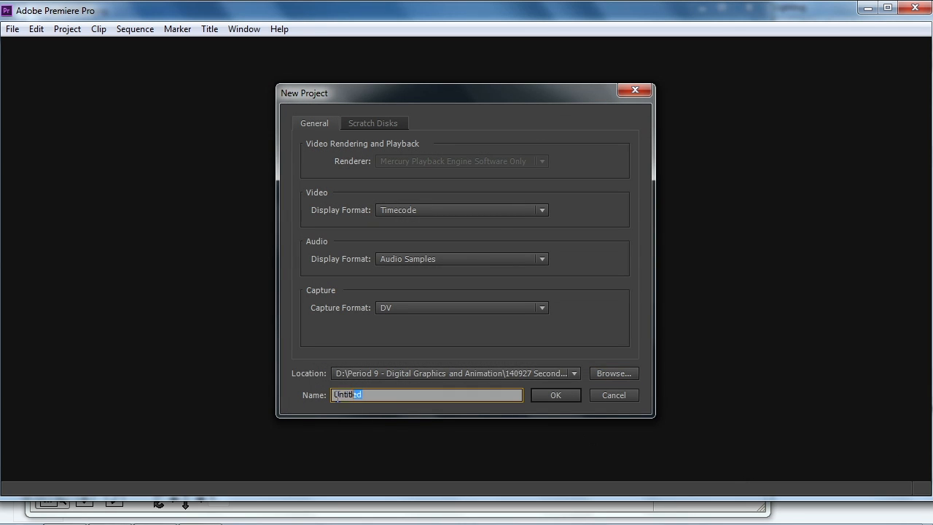
pyautogui.write('140927 Second Experiment')
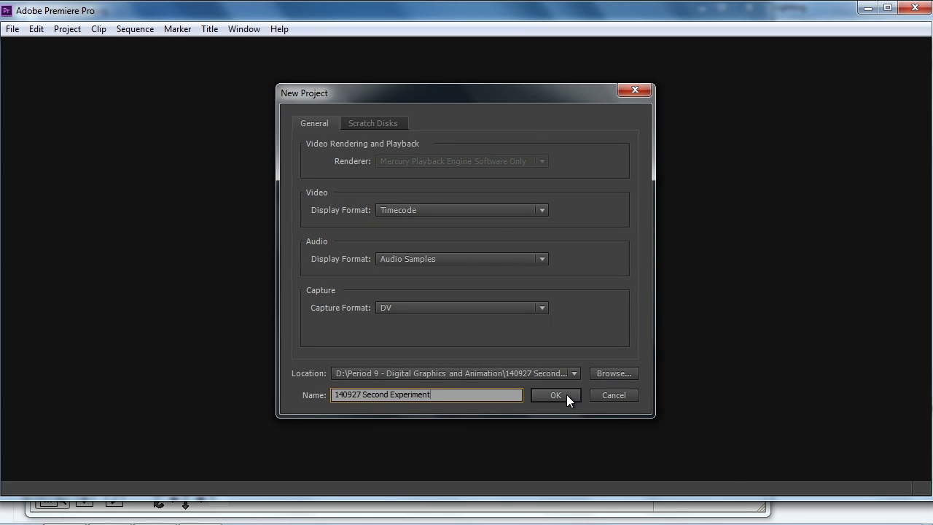
# Create the project and choose an AVCHD 720p preset for the new Sequence 01
pyautogui.click(556, 394)
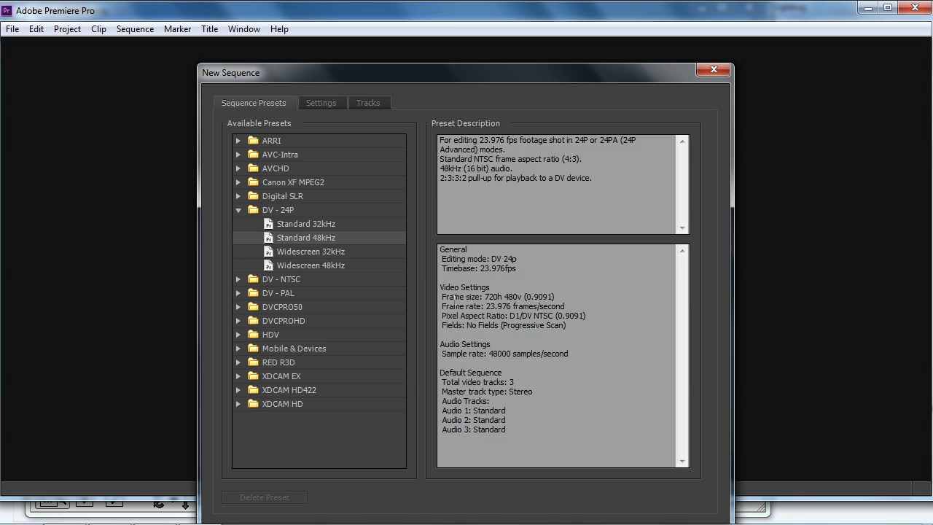
pyautogui.click(239, 169)
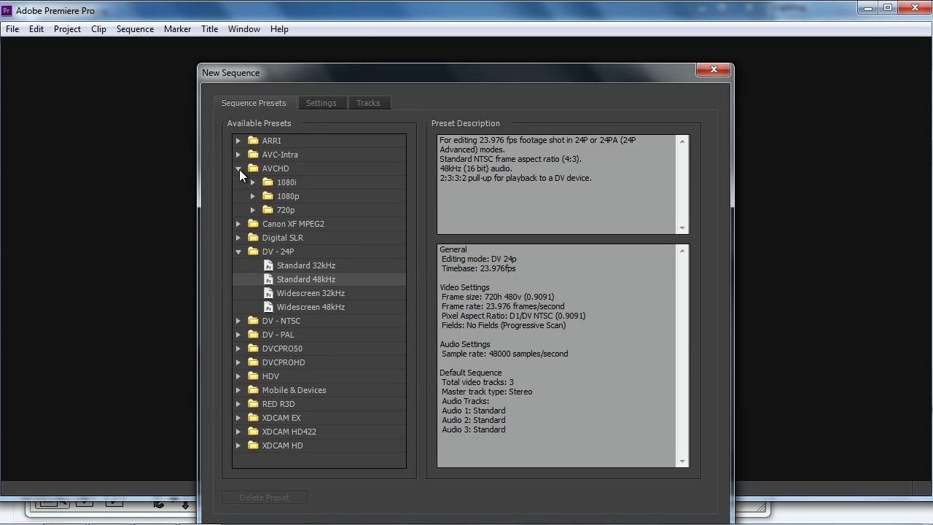
pyautogui.click(254, 210)
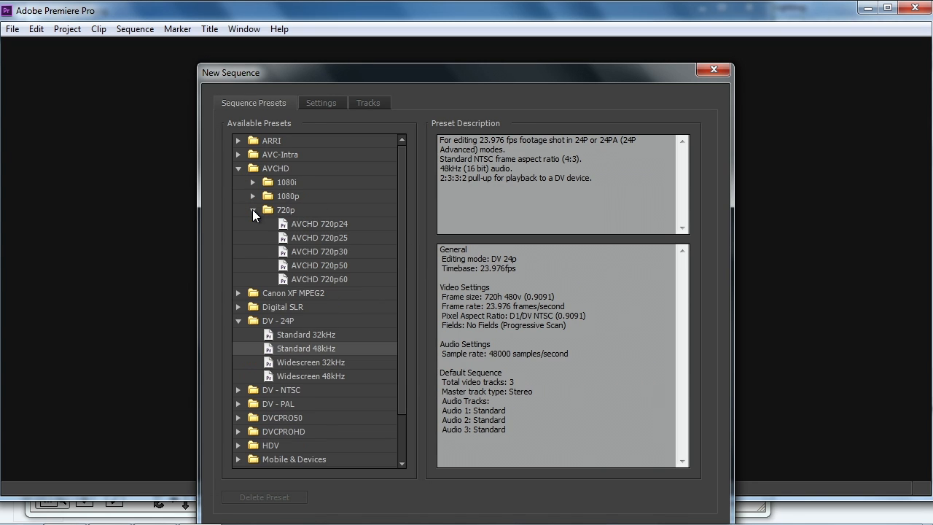
pyautogui.moveTo(330, 255)
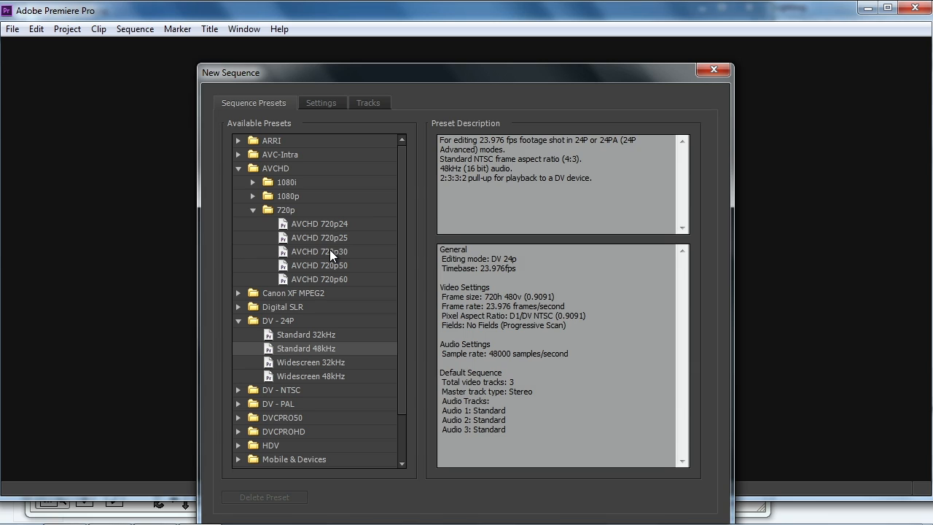
pyautogui.click(317, 251)
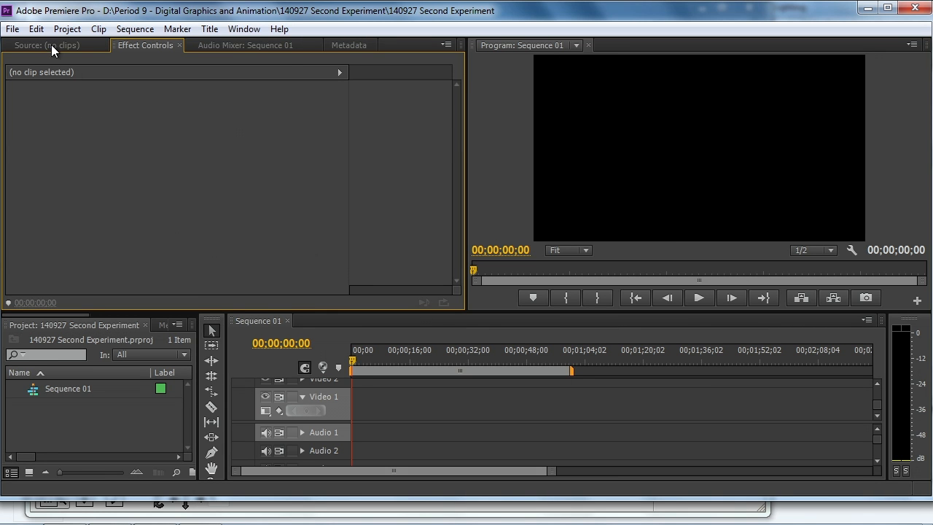
pyautogui.click(35, 29)
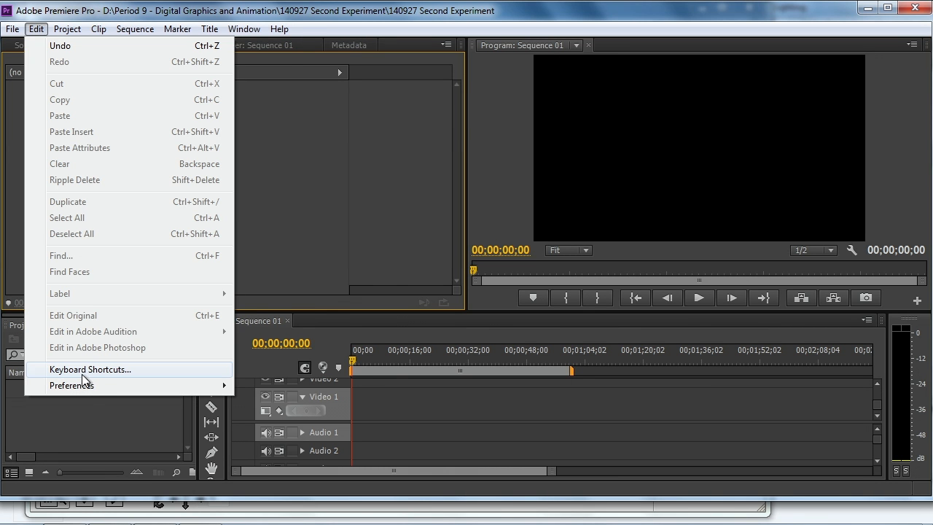
pyautogui.moveTo(72, 385)
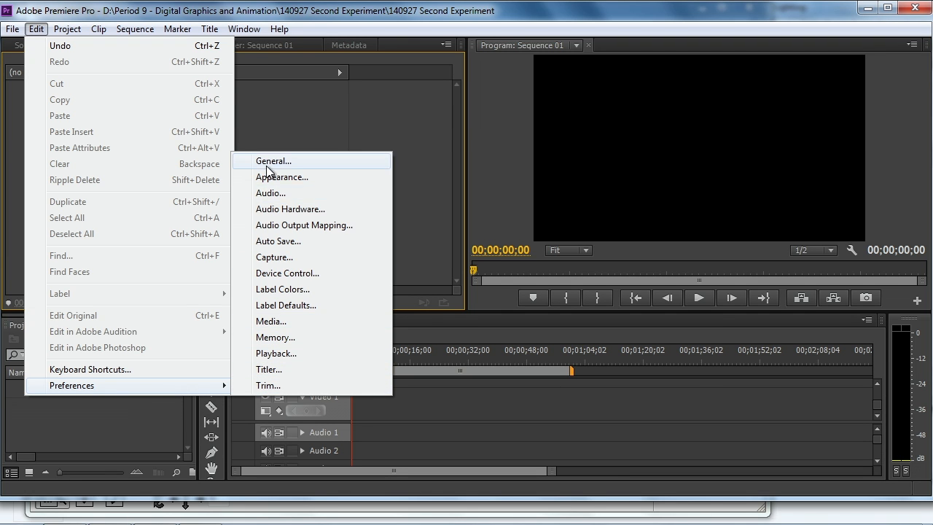
pyautogui.click(271, 160)
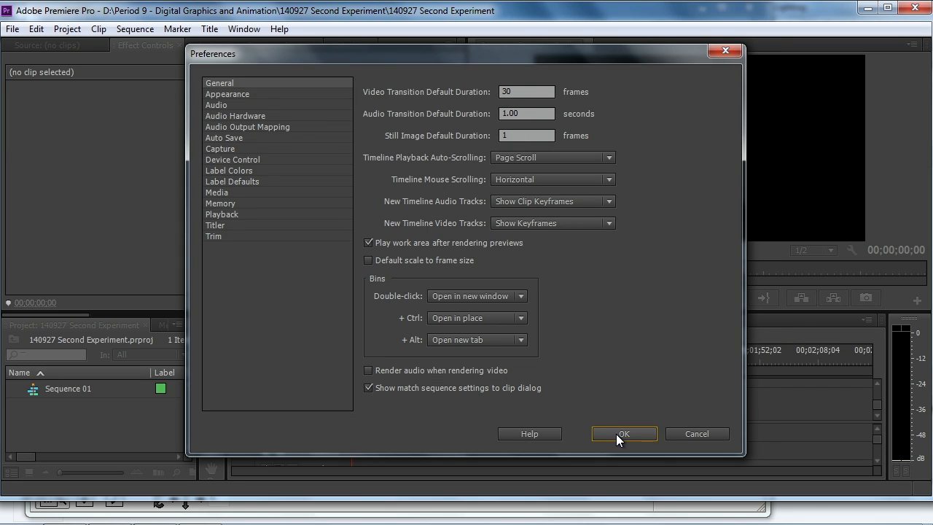
pyautogui.click(624, 435)
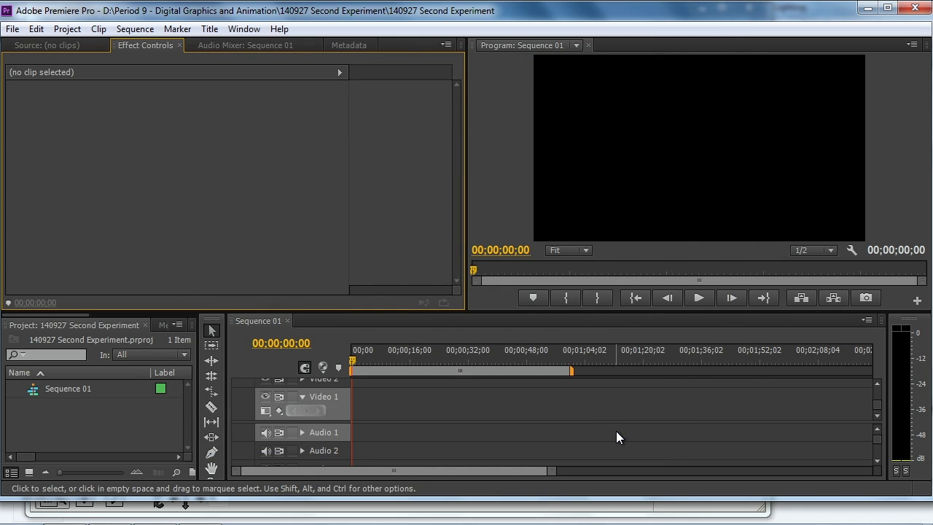
pyautogui.moveTo(146, 417)
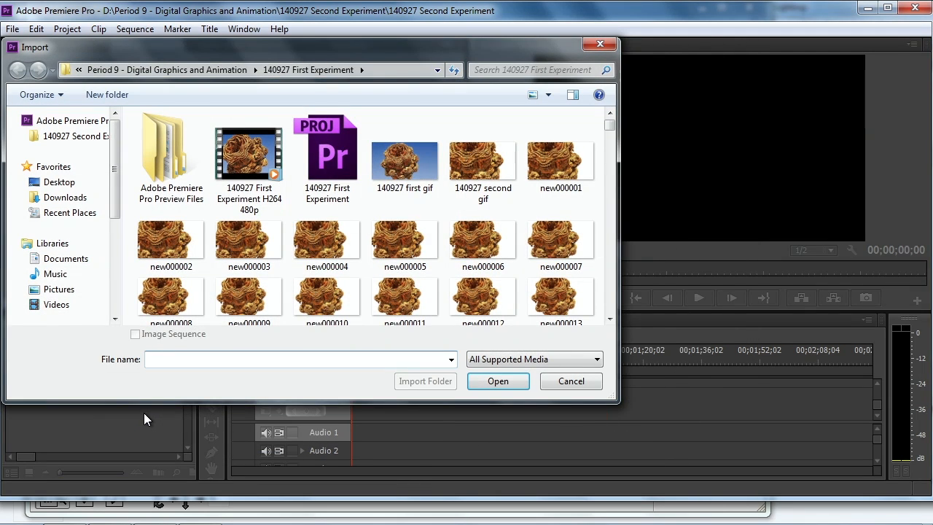
# Import the 140927 Second Experiment Images folder of rendered frames as a project bin
pyautogui.click(249, 153)
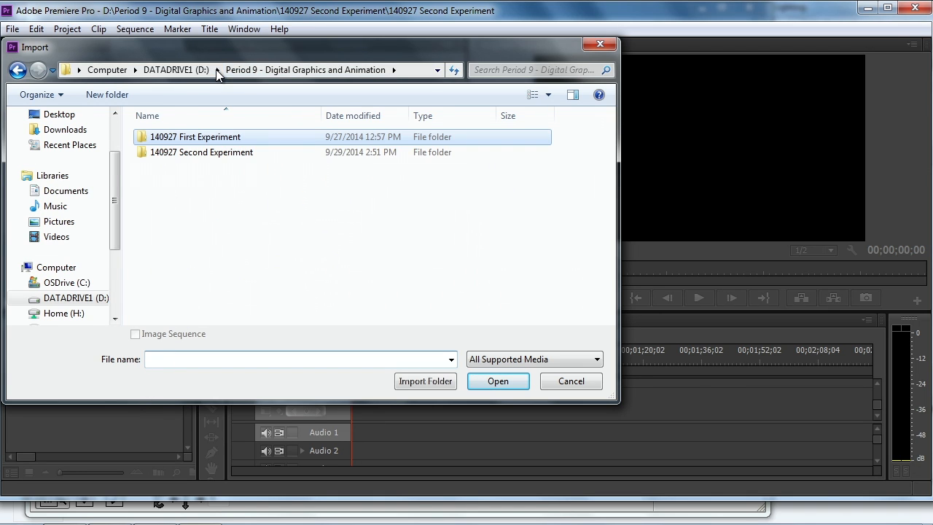
pyautogui.doubleClick(201, 152)
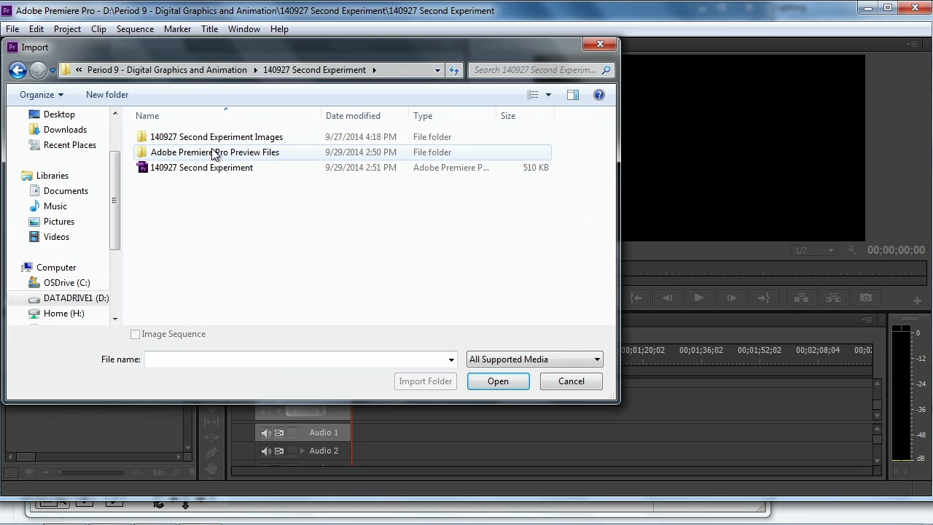
pyautogui.click(216, 137)
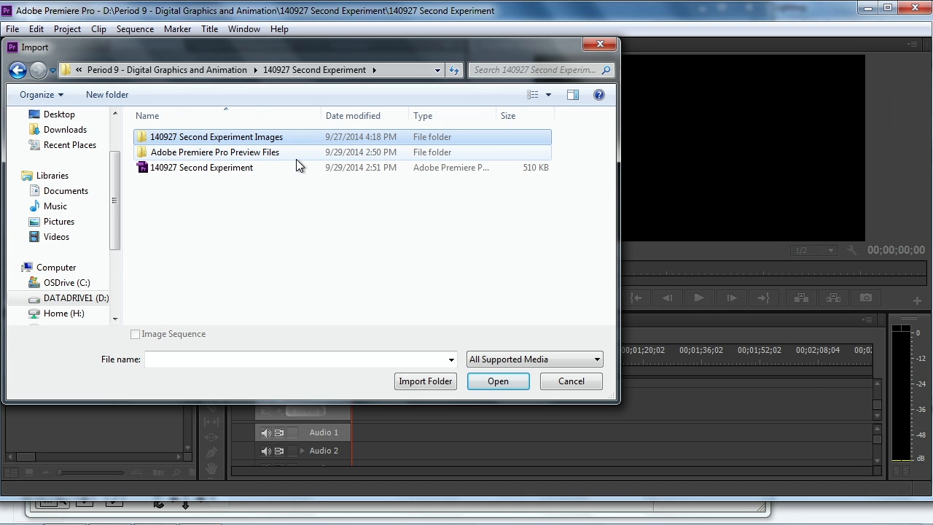
pyautogui.doubleClick(215, 137)
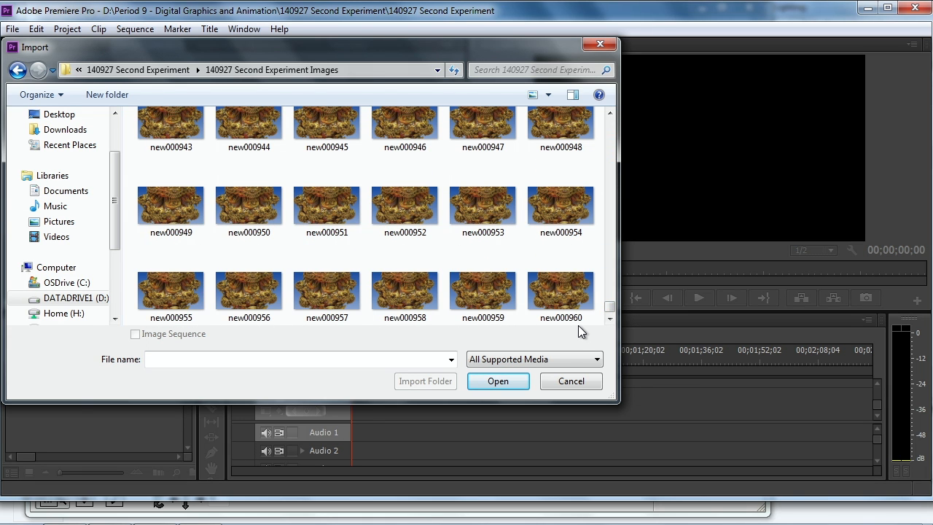
pyautogui.click(560, 291)
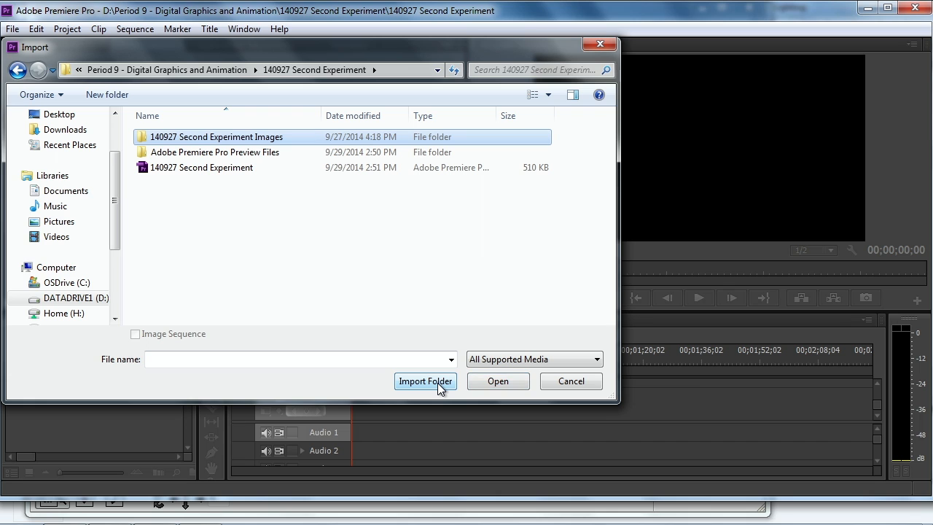
pyautogui.click(426, 382)
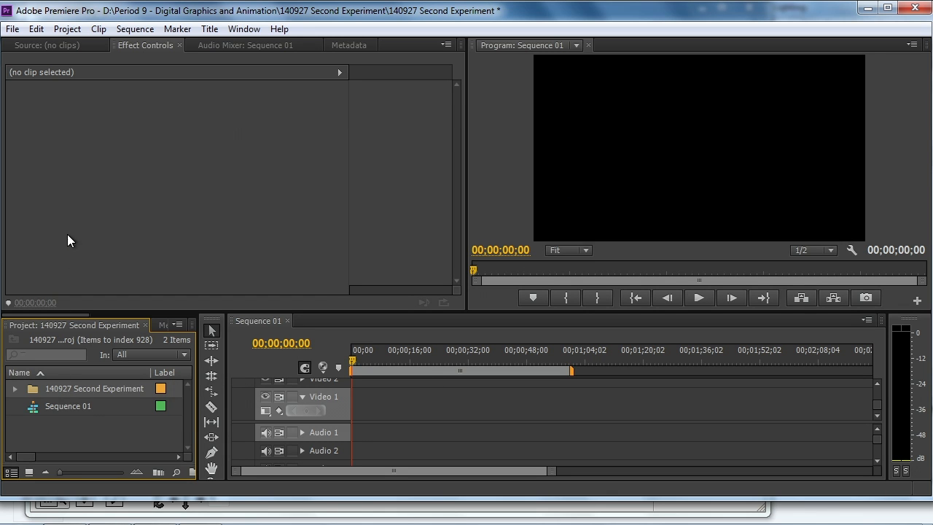
# Set the still image default duration to 150 frames in General preferences
pyautogui.click(35, 29)
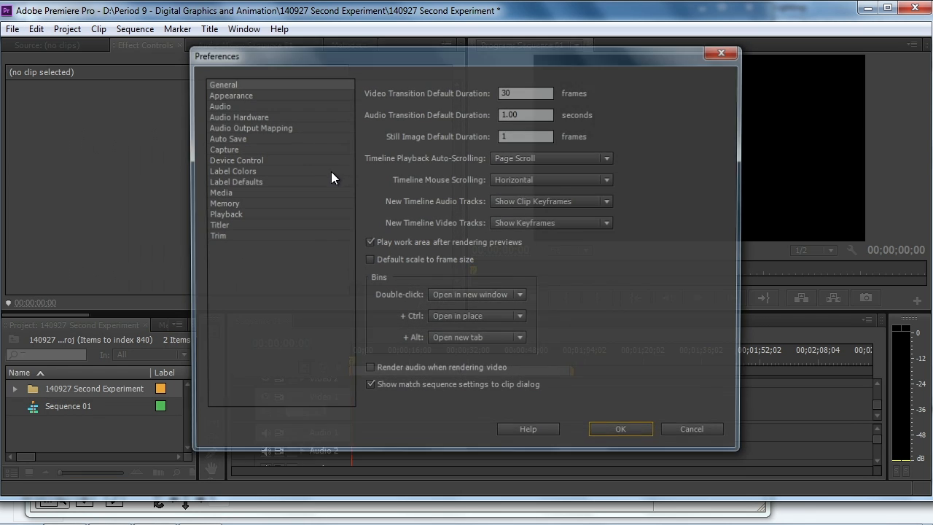
pyautogui.write('150')
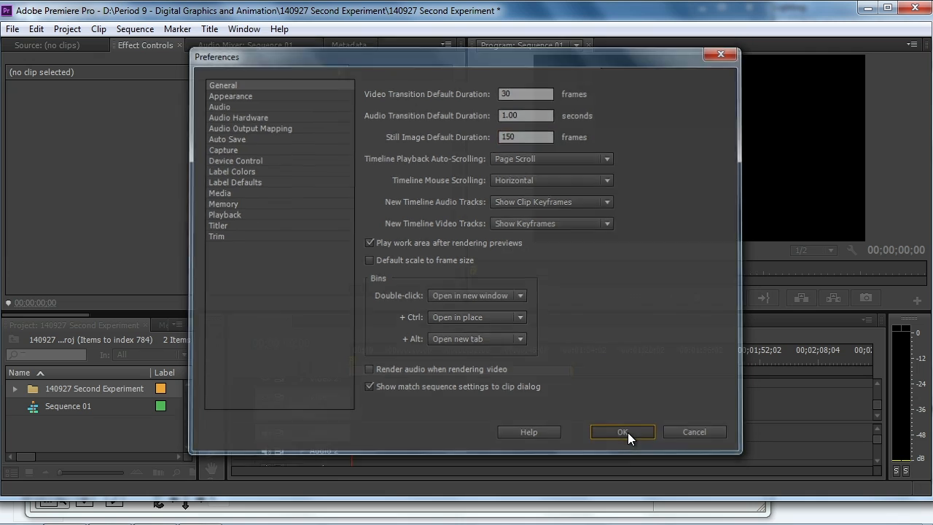
pyautogui.click(621, 432)
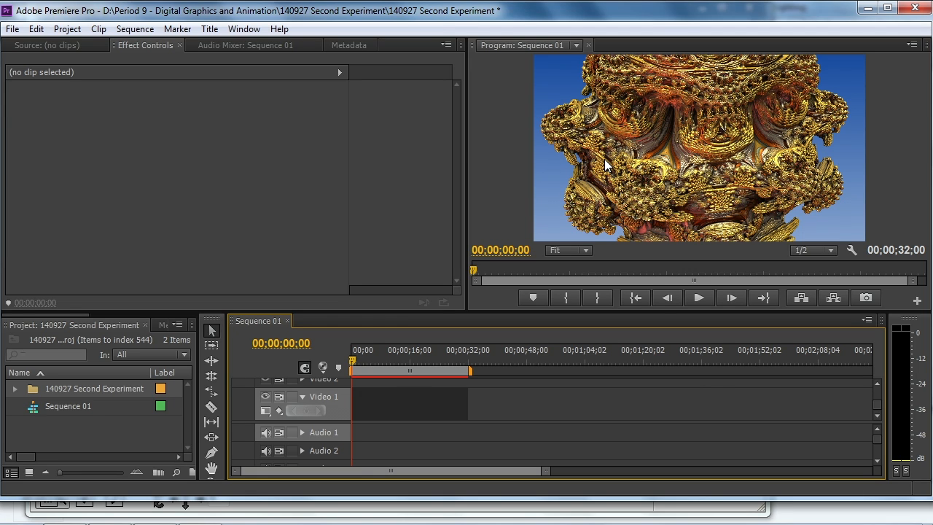
# Play Sequence 01 from the start and jump to its end near 00;00;32;00
pyautogui.click(697, 297)
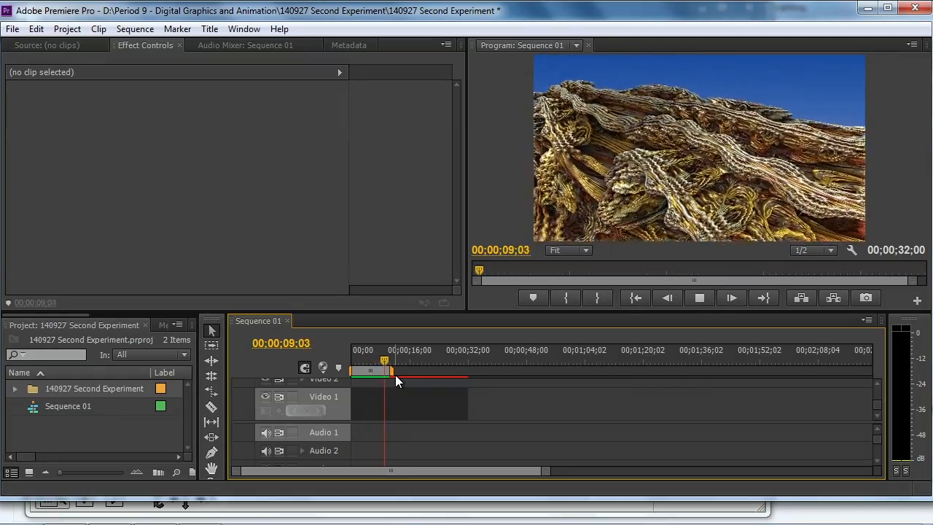
pyautogui.click(697, 298)
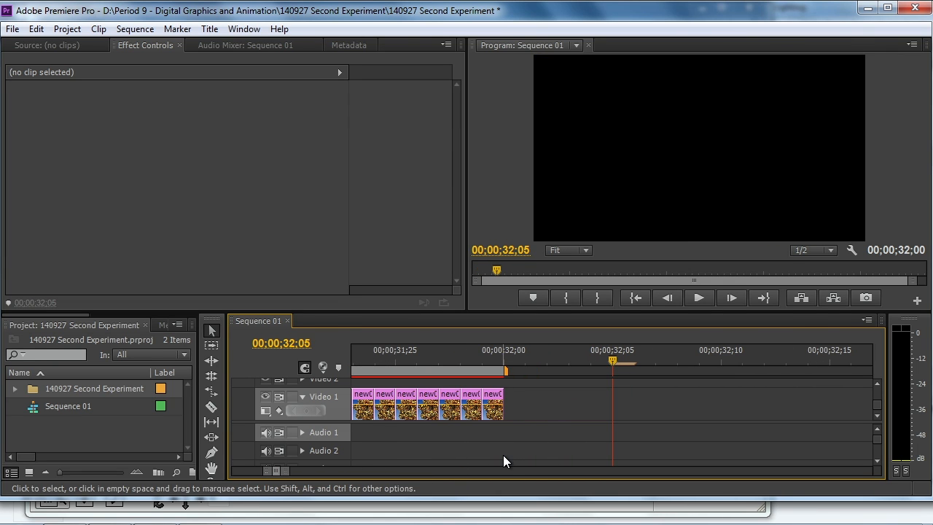
# Export Sequence 01 as H.264 with the 720p 29.97 fps tablet preset
pyautogui.click(12, 29)
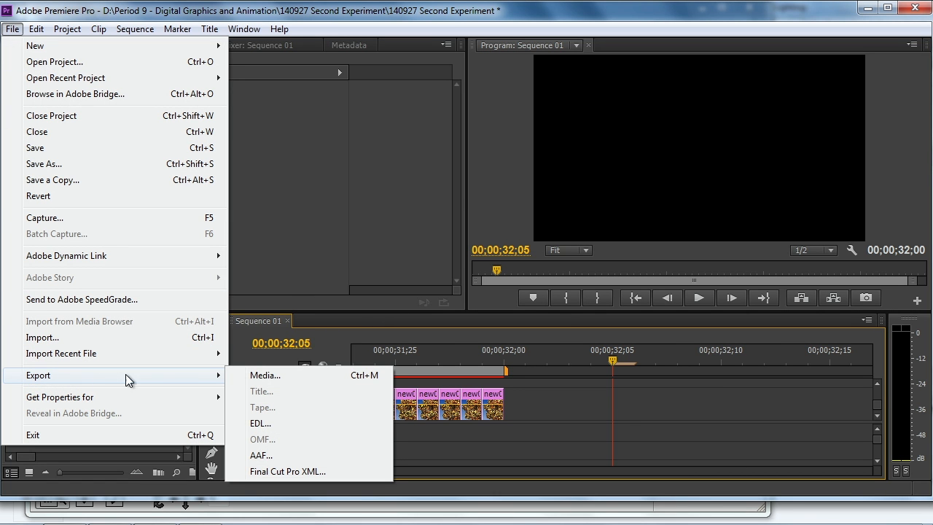
pyautogui.click(266, 374)
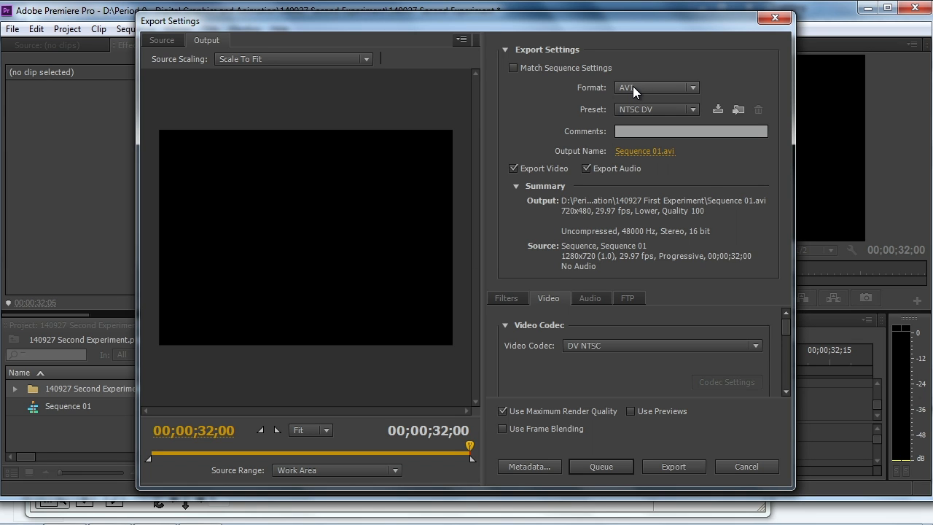
pyautogui.click(653, 87)
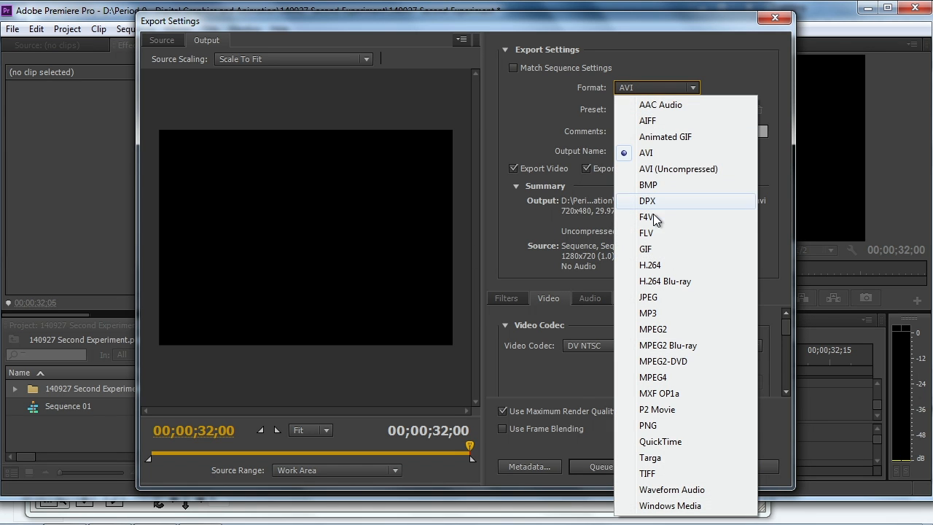
pyautogui.click(644, 153)
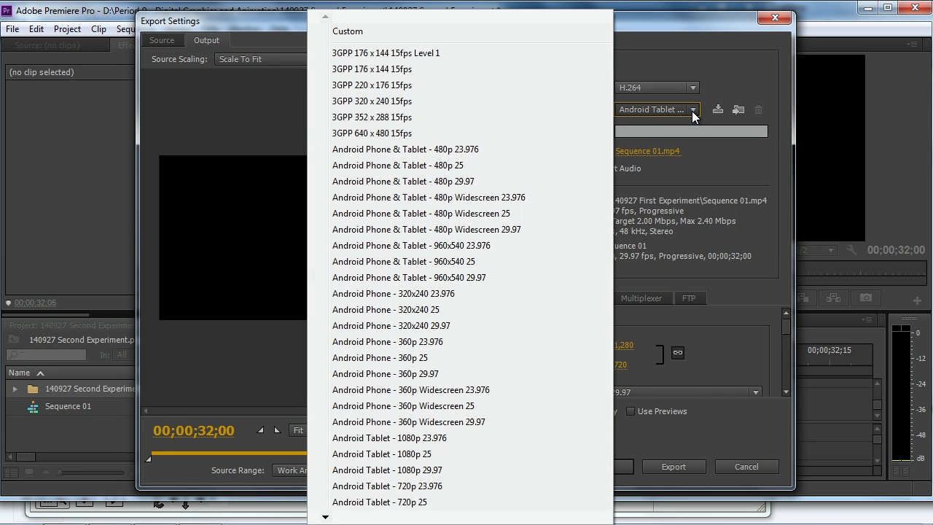
pyautogui.moveTo(459, 197)
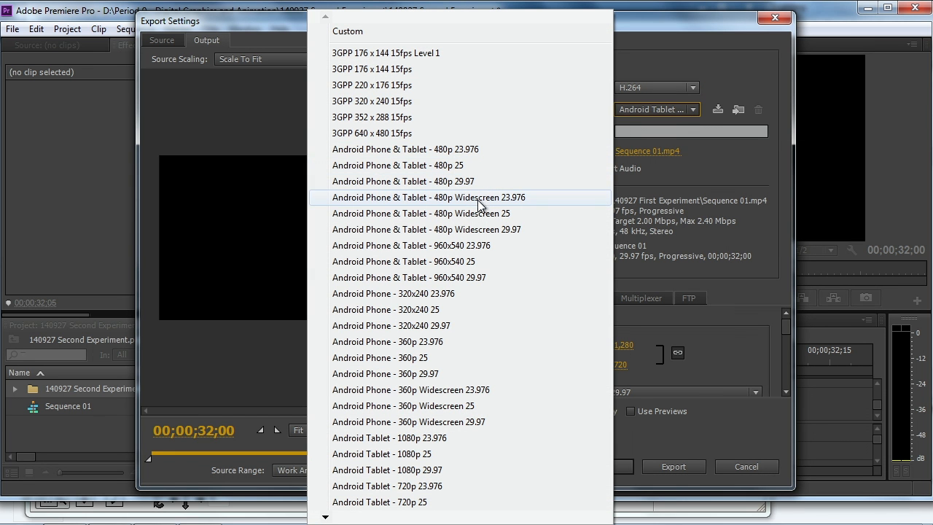
pyautogui.moveTo(434, 454)
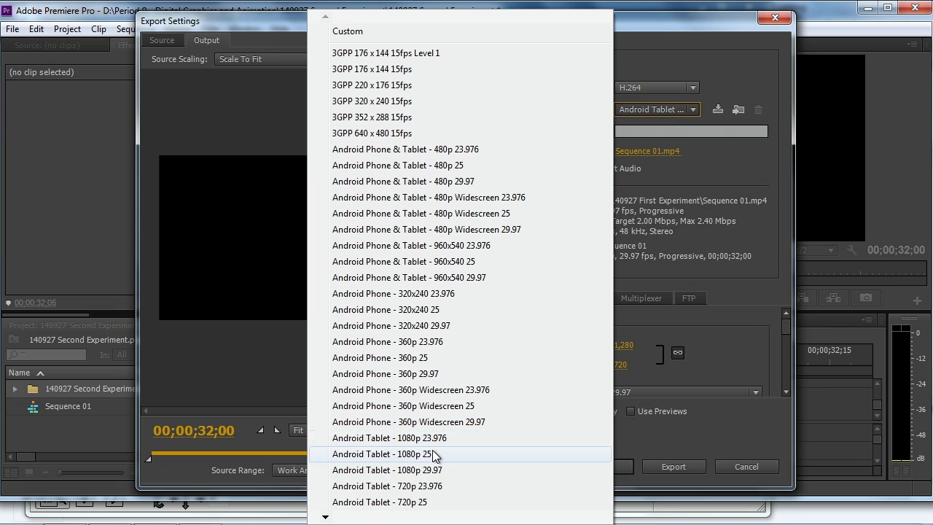
pyautogui.moveTo(327, 519)
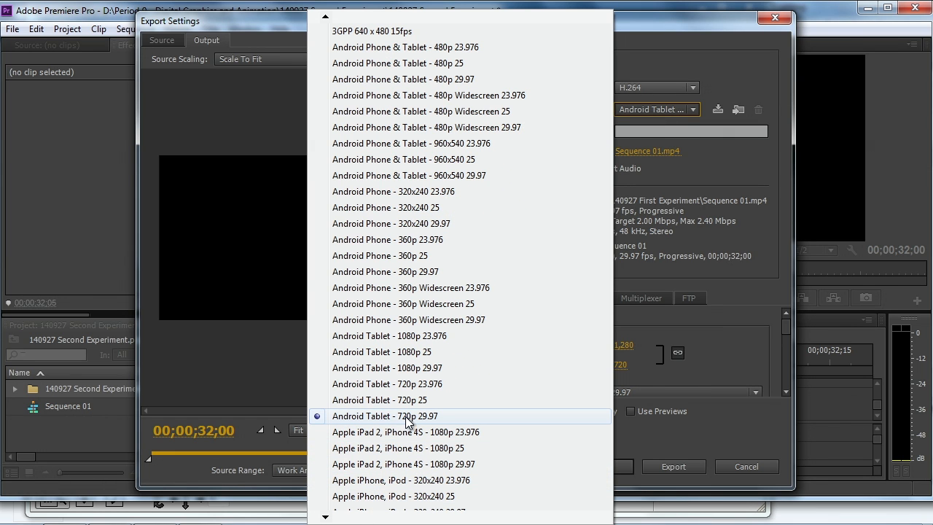
pyautogui.click(385, 415)
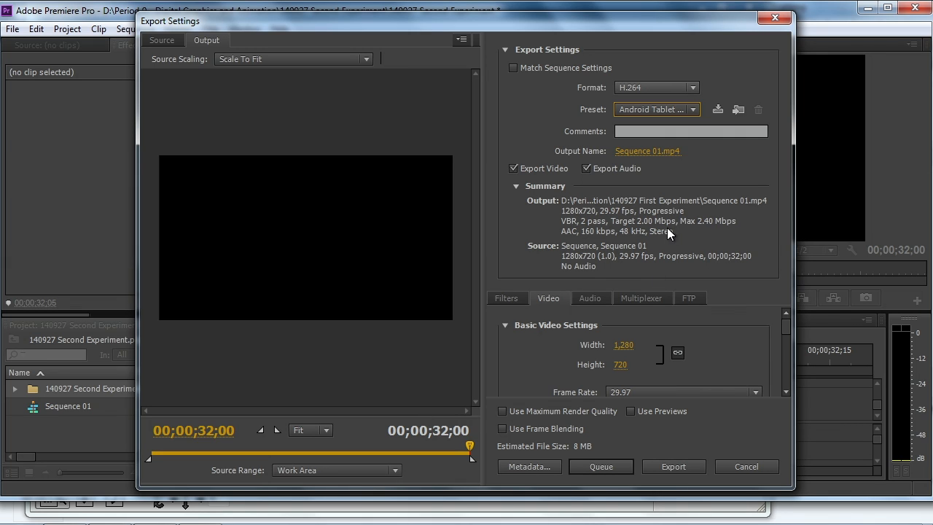
pyautogui.moveTo(764, 308)
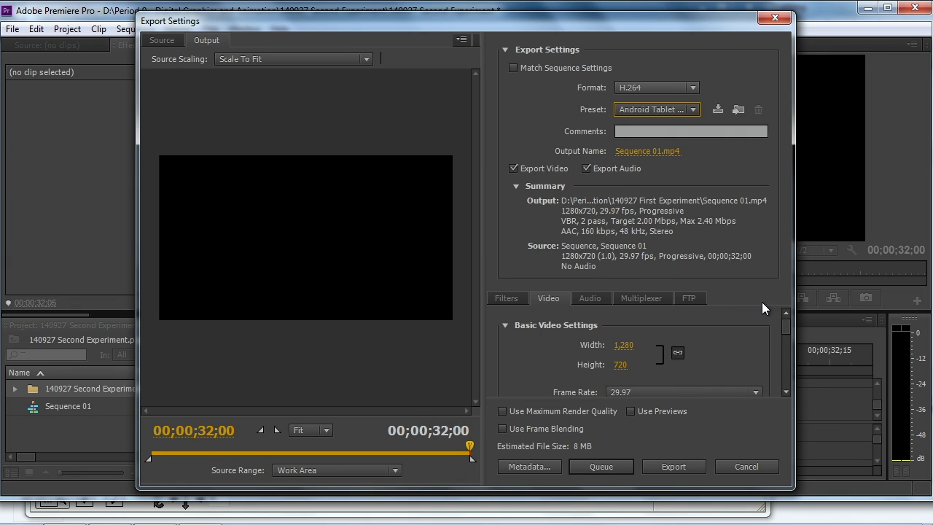
pyautogui.moveTo(610, 213)
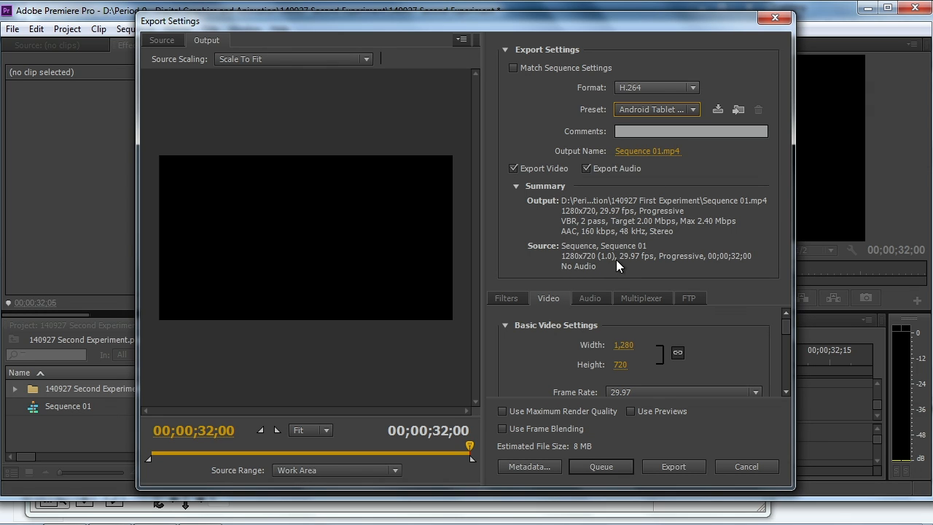
# Use single-pass VBR at 14 Mbps target bitrate with Maximum Render Quality enabled
pyautogui.scroll(-3)
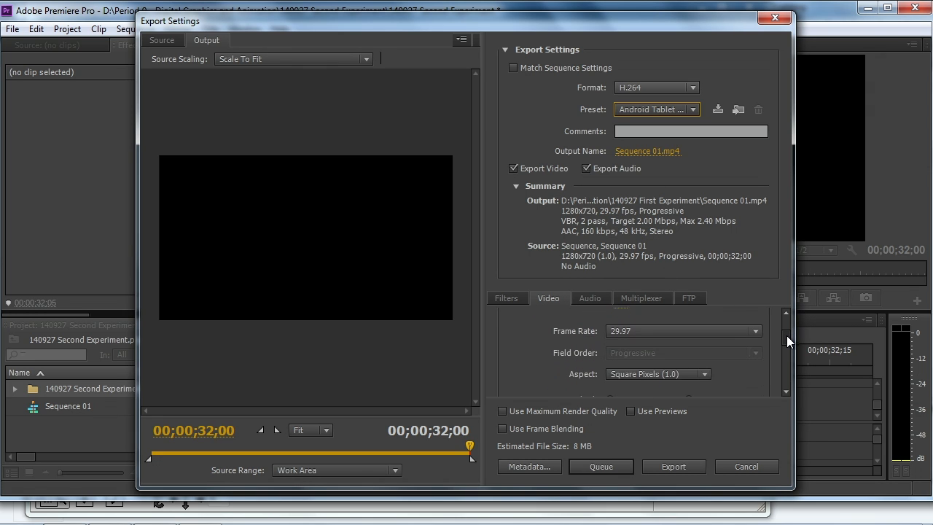
pyautogui.scroll(-3)
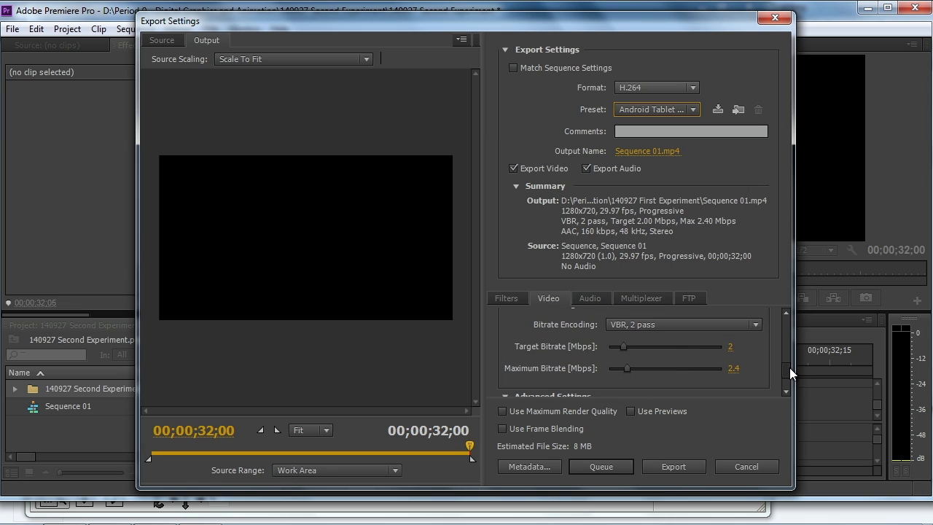
pyautogui.moveTo(758, 328)
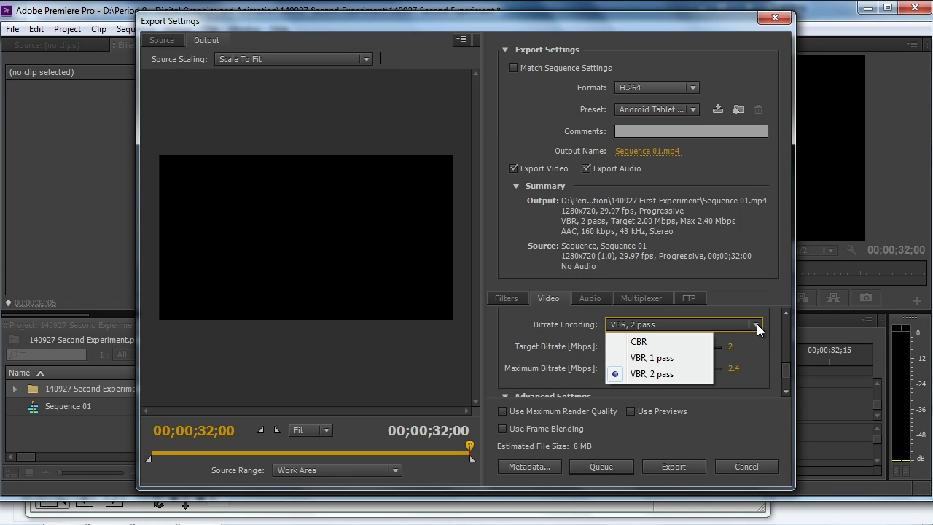
pyautogui.click(652, 358)
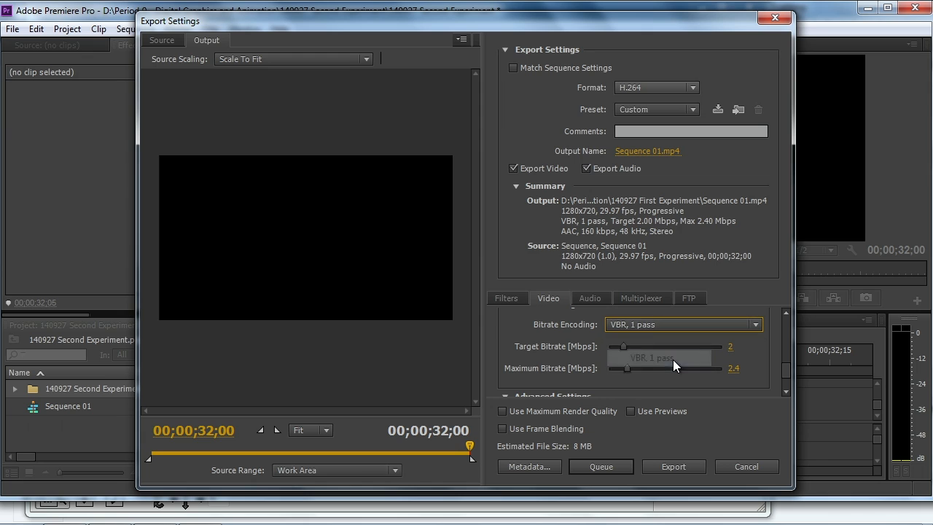
pyautogui.moveTo(624, 347); pyautogui.dragTo(722, 347)
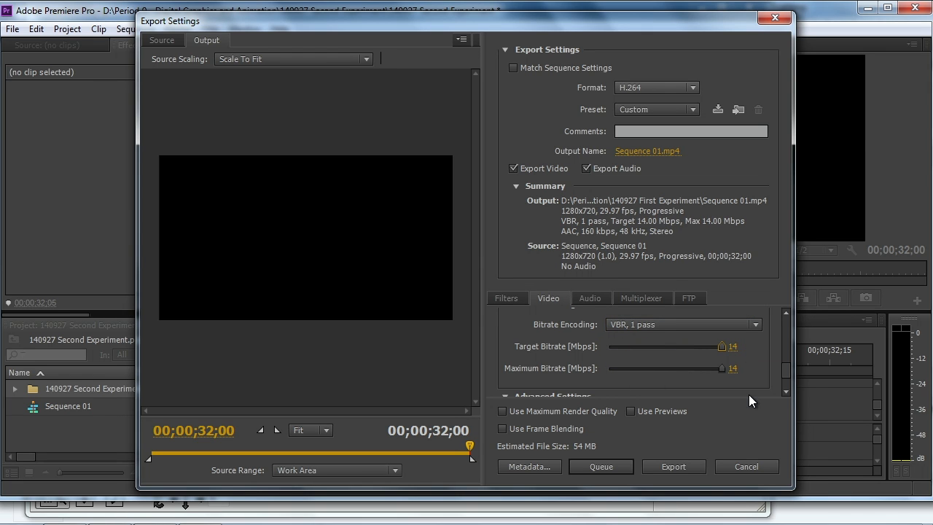
pyautogui.moveTo(623, 440)
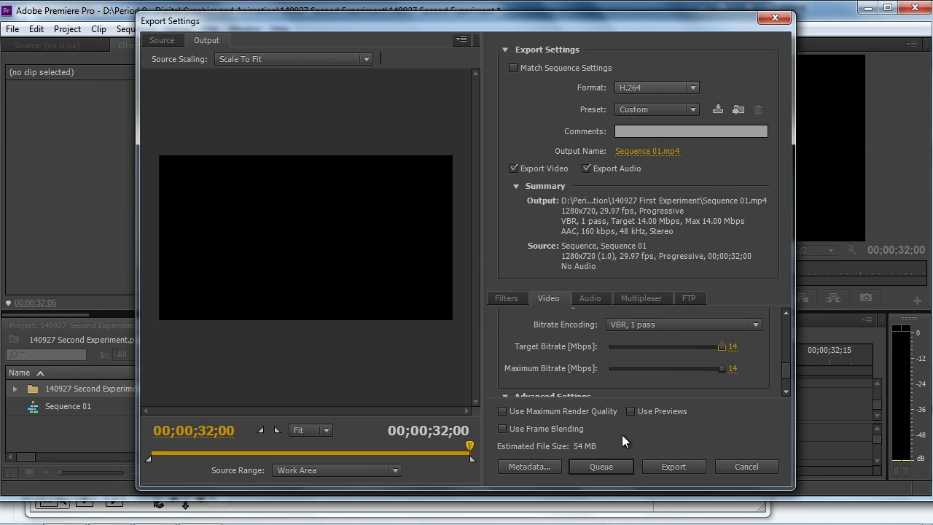
pyautogui.moveTo(598, 459)
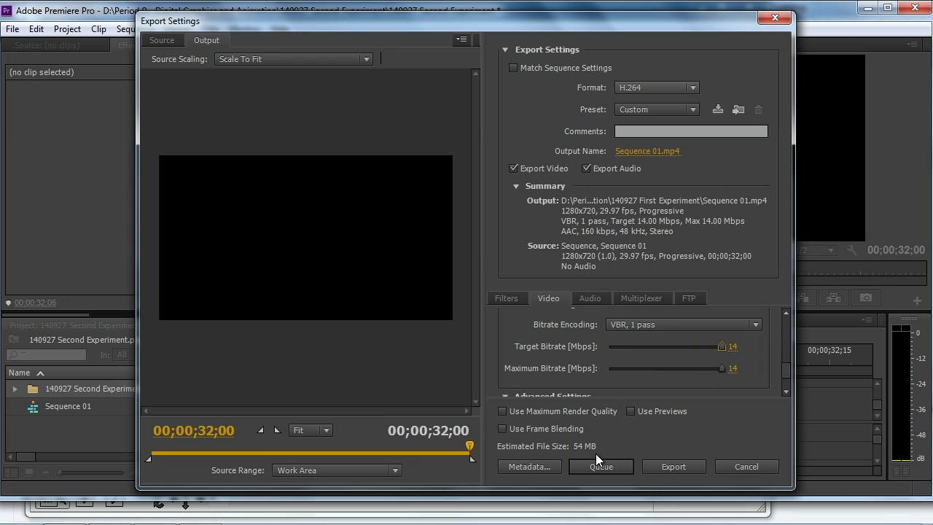
pyautogui.moveTo(594, 440)
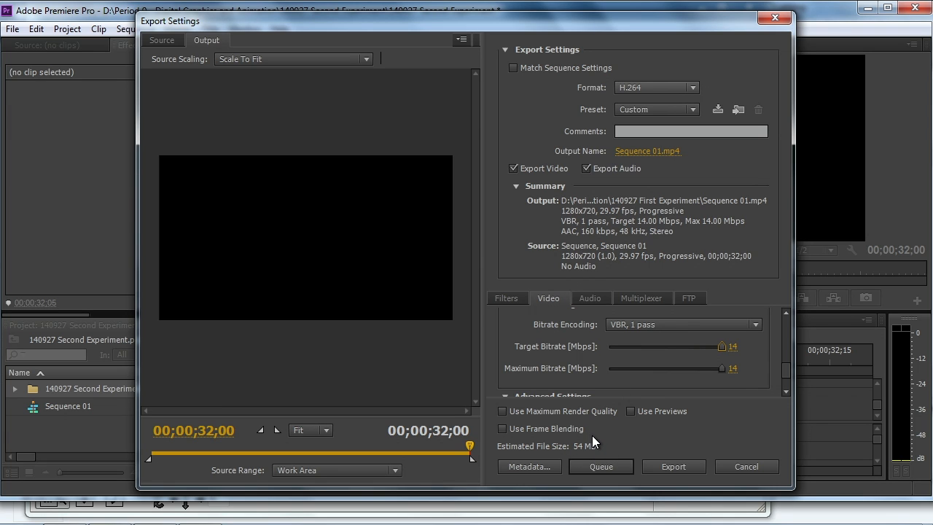
pyautogui.moveTo(721, 366)
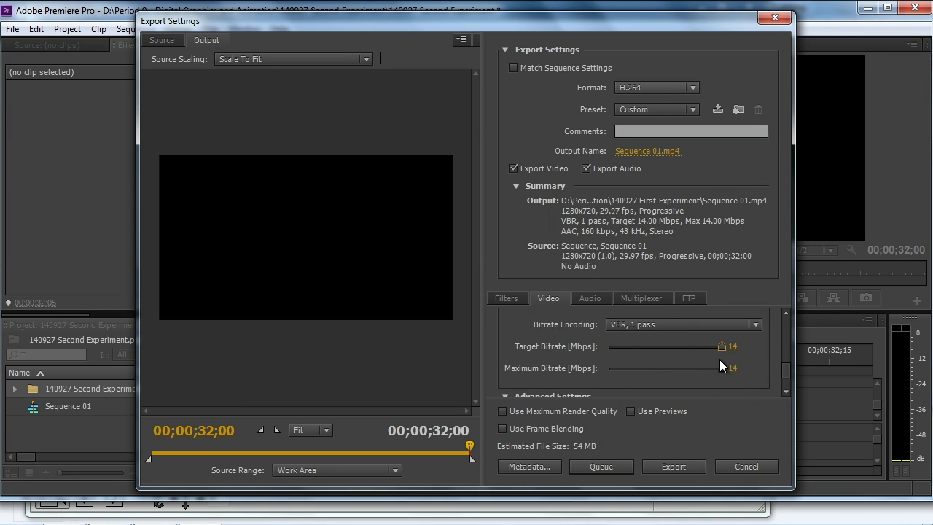
pyautogui.moveTo(729, 347); pyautogui.dragTo(721, 347)
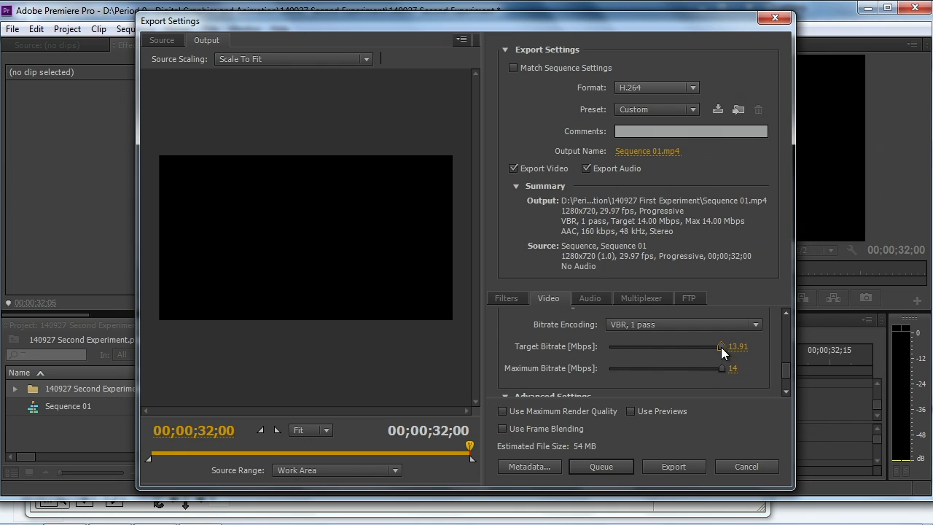
pyautogui.moveTo(722, 347); pyautogui.dragTo(699, 347)
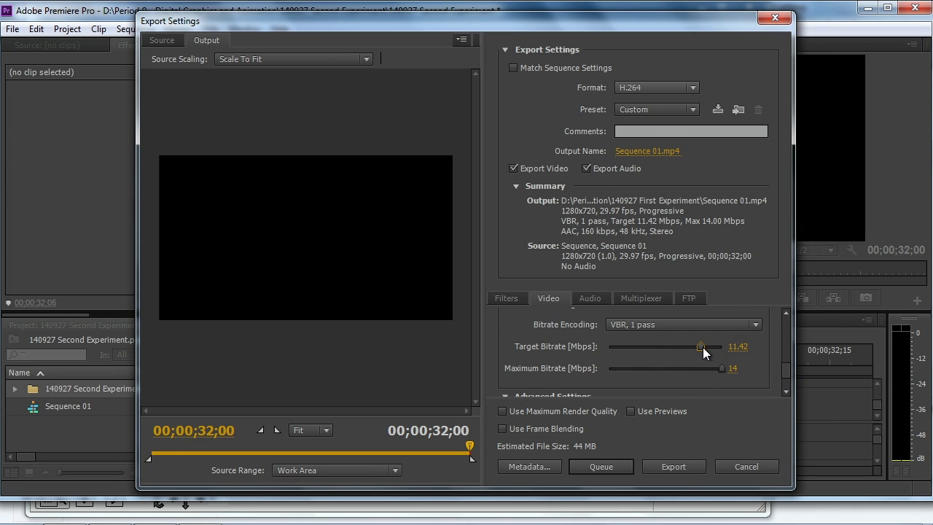
pyautogui.moveTo(700, 347); pyautogui.dragTo(674, 346)
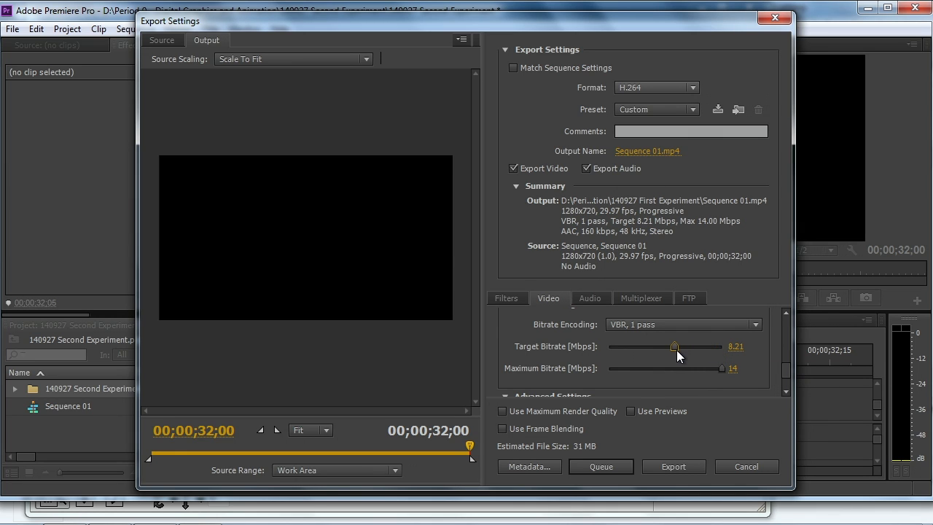
pyautogui.moveTo(673, 347); pyautogui.dragTo(672, 347)
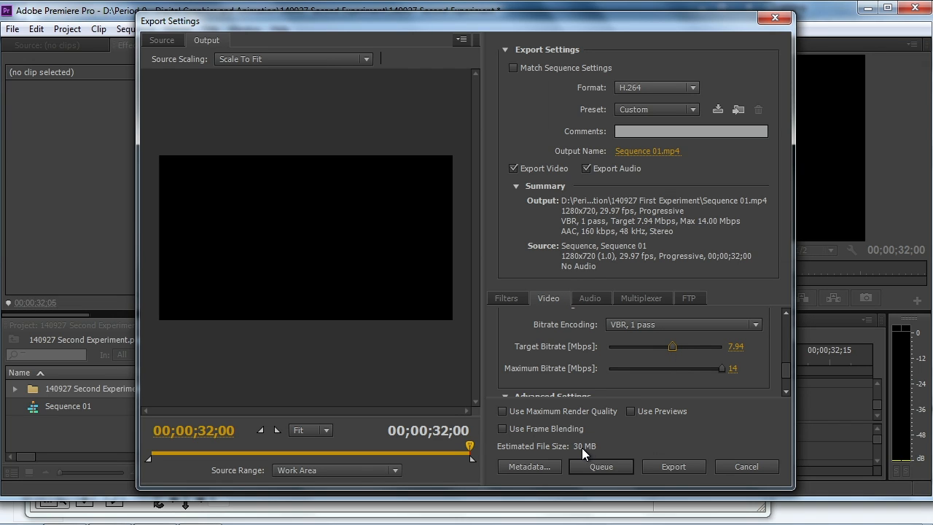
pyautogui.moveTo(743, 357)
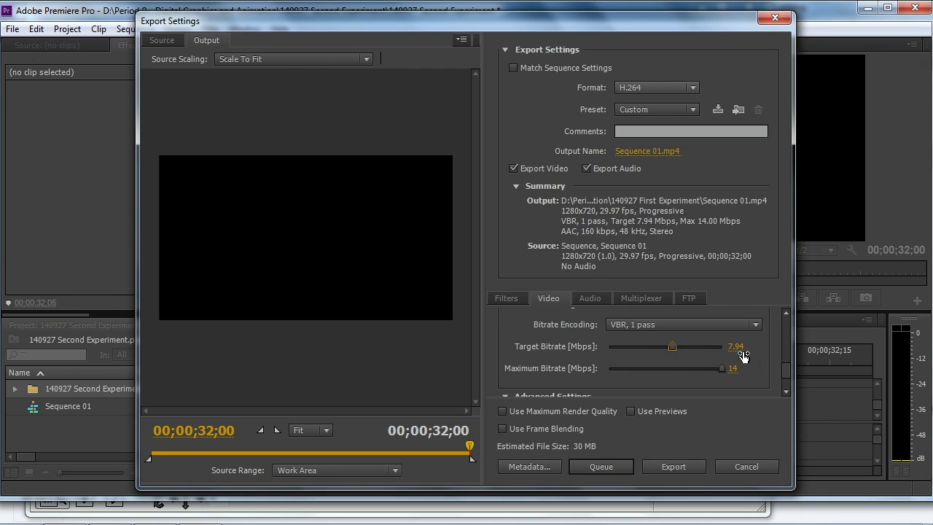
pyautogui.moveTo(674, 349)
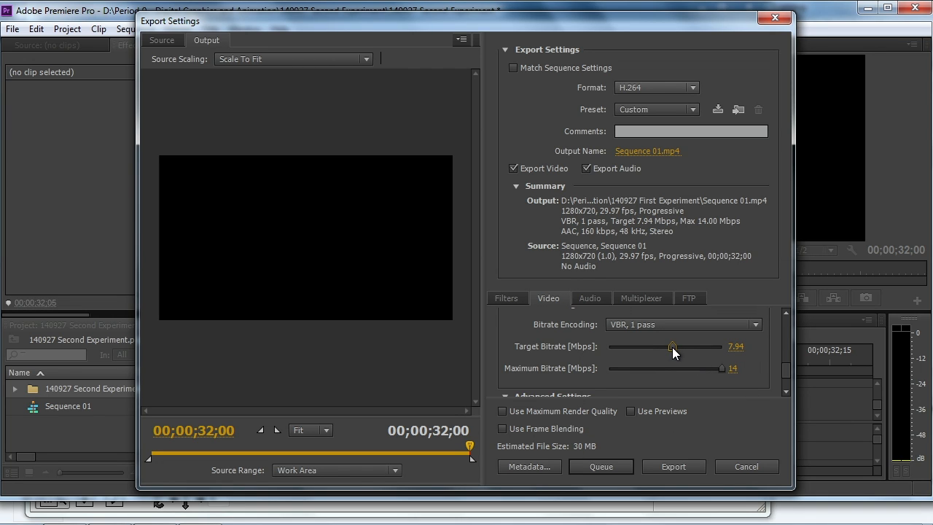
pyautogui.moveTo(673, 347); pyautogui.dragTo(722, 347)
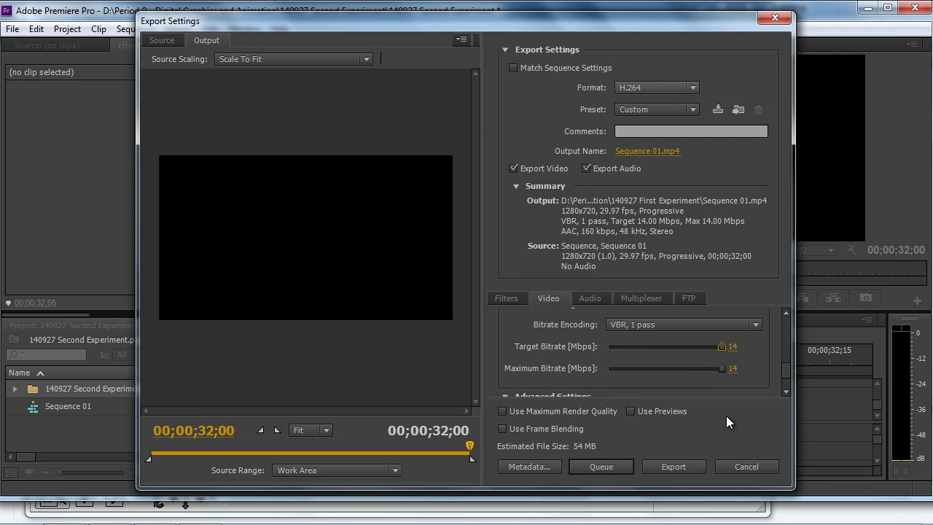
pyautogui.moveTo(598, 435)
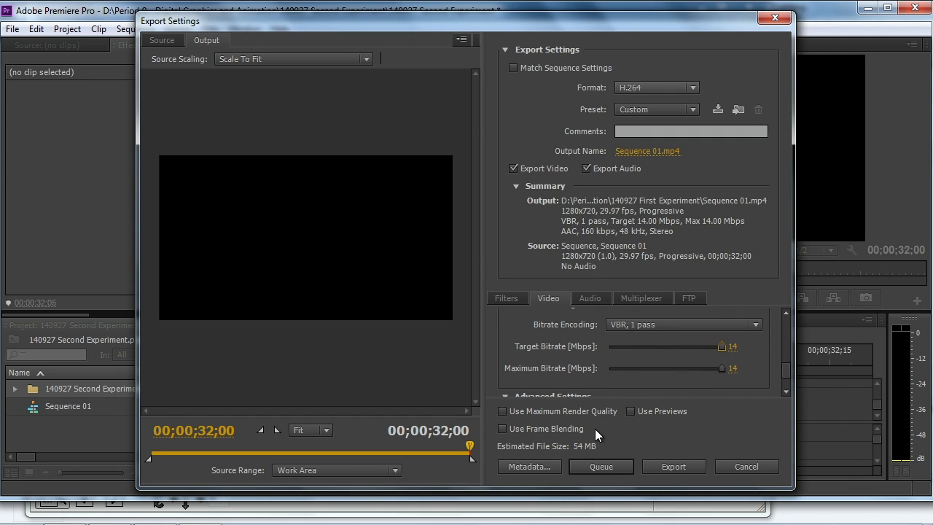
pyautogui.moveTo(501, 411)
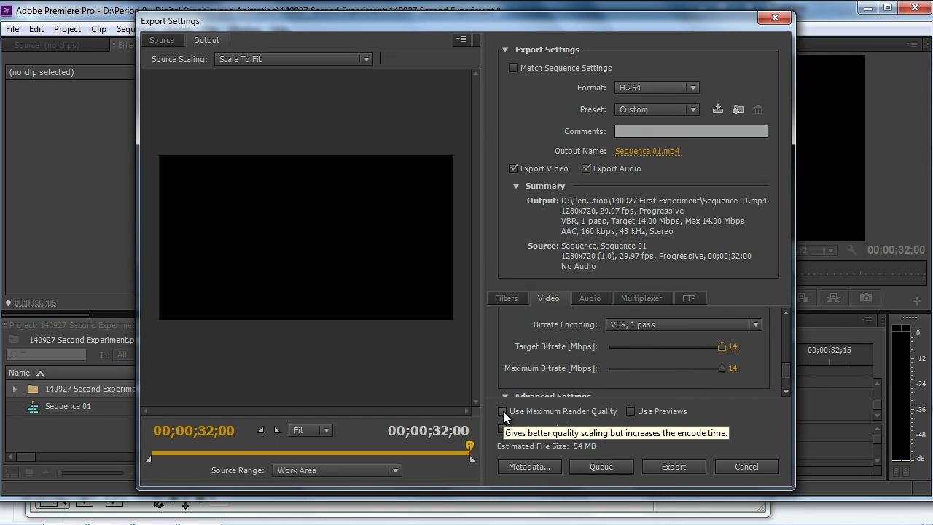
pyautogui.click(501, 410)
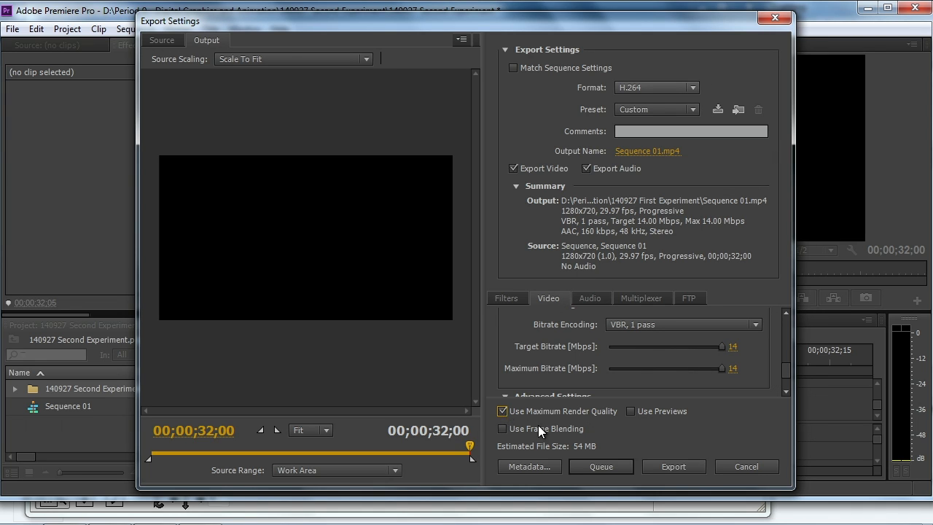
# Name the output 140927 Second Experiment (720p H264) in the 140927 Second Experiment folder
pyautogui.click(647, 150)
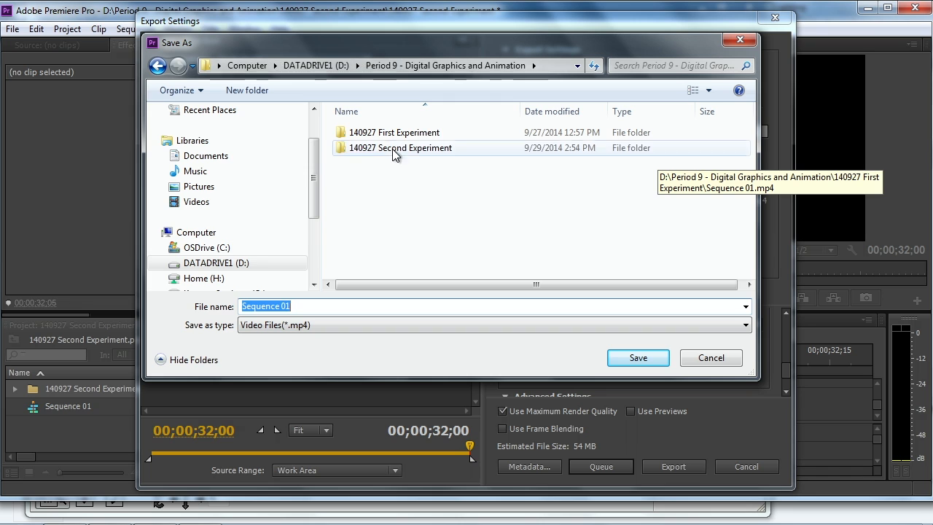
pyautogui.doubleClick(399, 148)
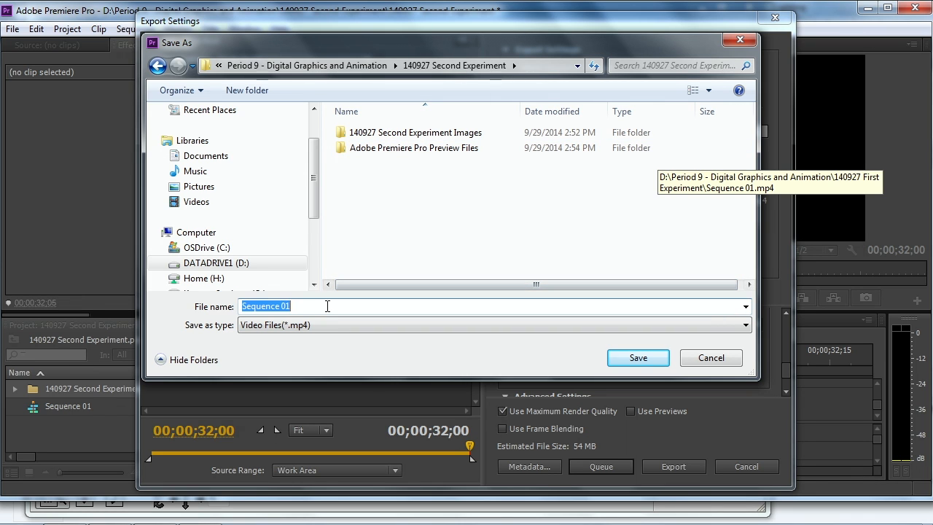
pyautogui.write('140927 Second Experiment')
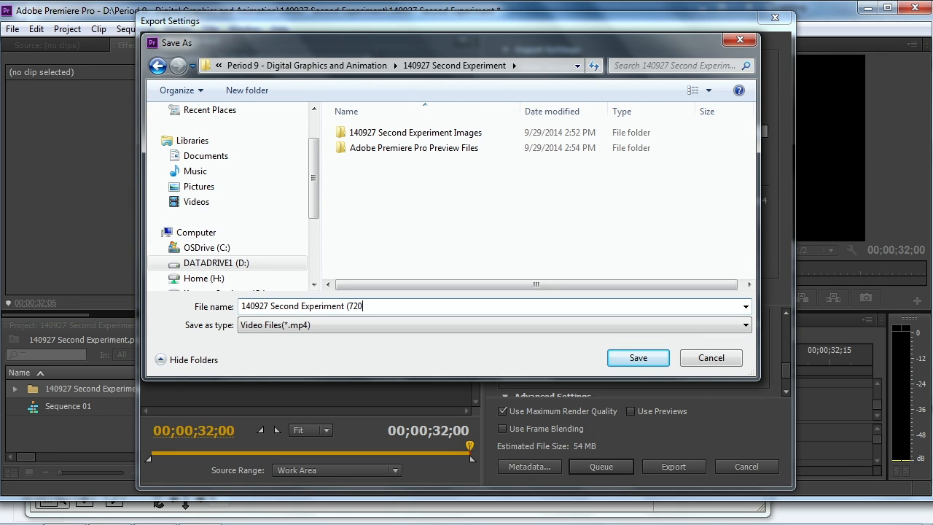
pyautogui.write('p H')
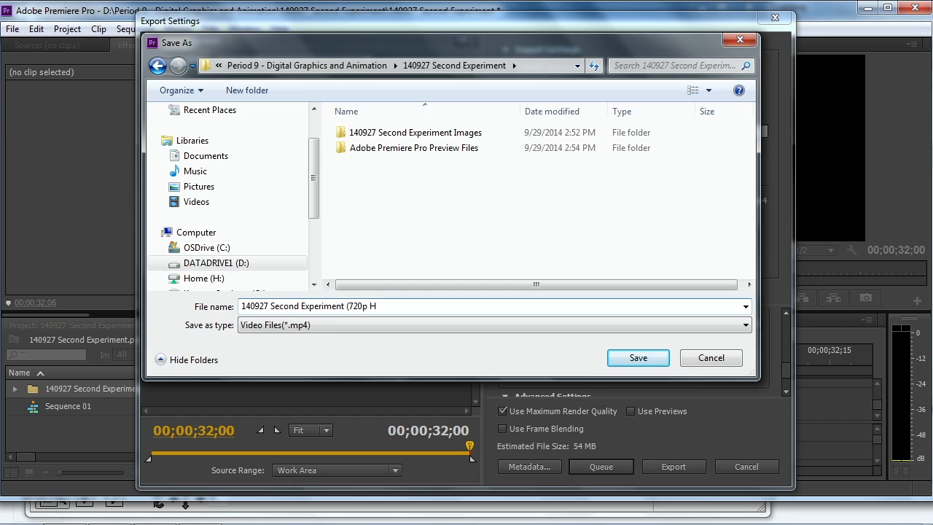
pyautogui.write('264)')
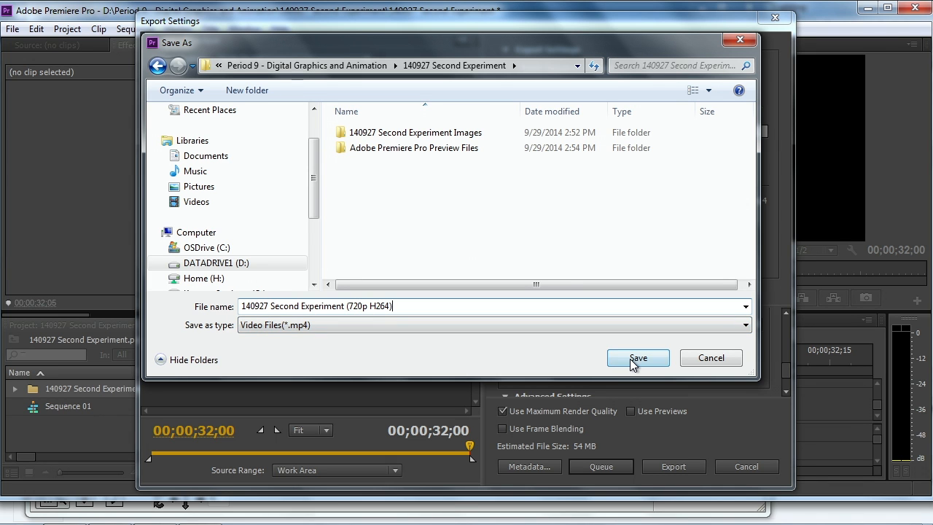
# Save the output name and queue Sequence 01 to Adobe Media Encoder
pyautogui.click(638, 358)
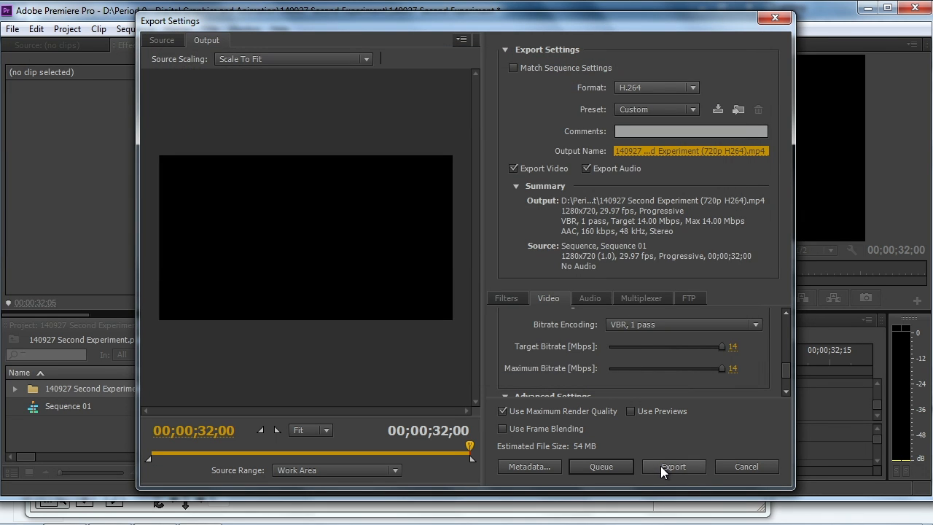
pyautogui.moveTo(692, 478)
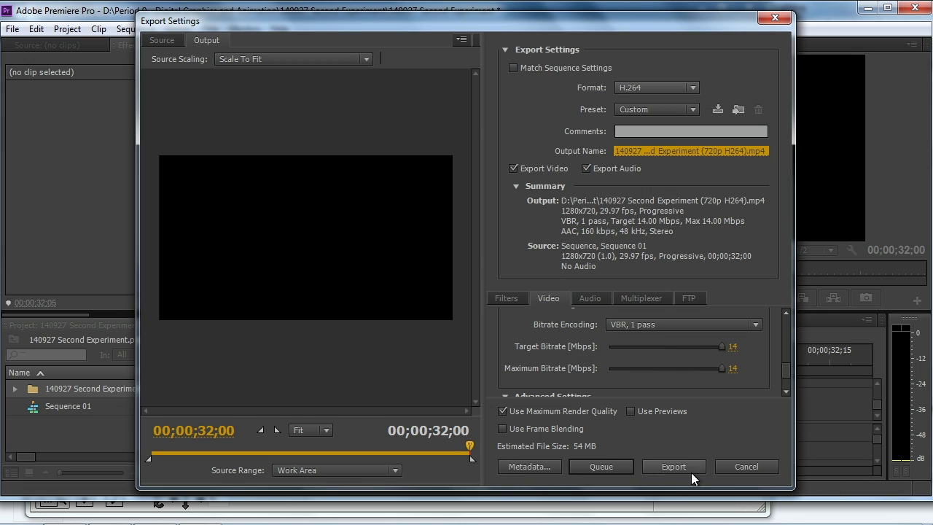
pyautogui.moveTo(673, 467)
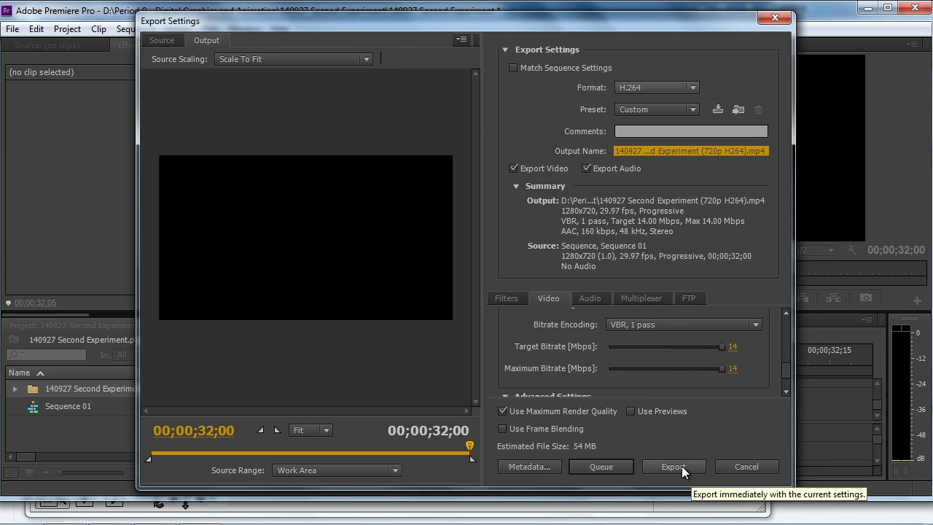
pyautogui.click(673, 467)
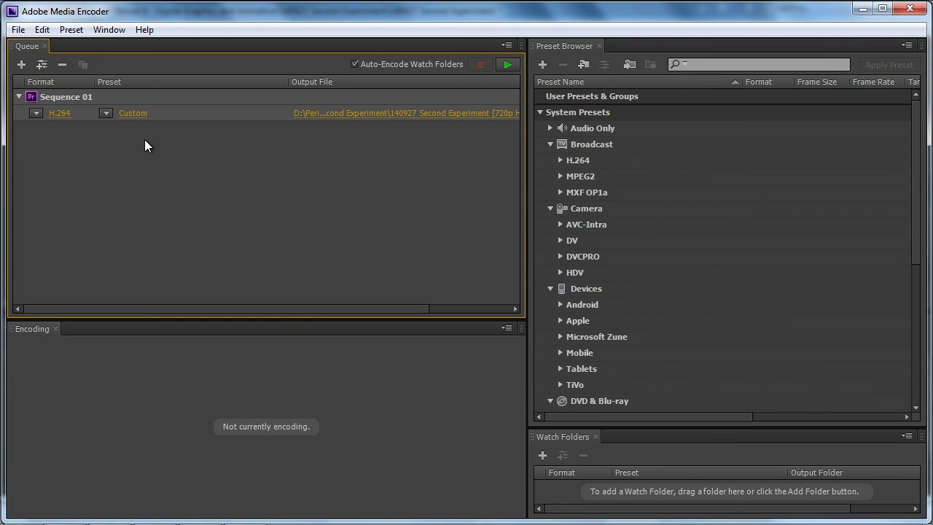
pyautogui.moveTo(277, 245)
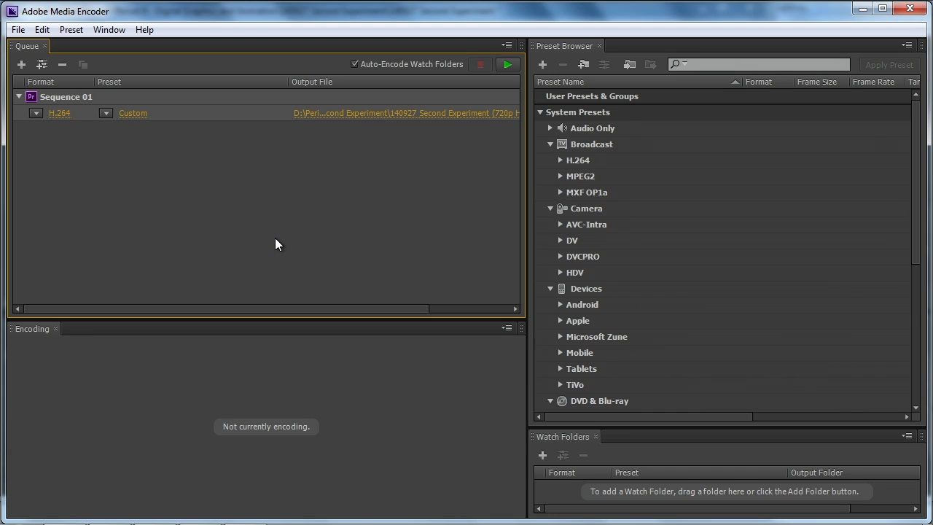
pyautogui.moveTo(432, 149)
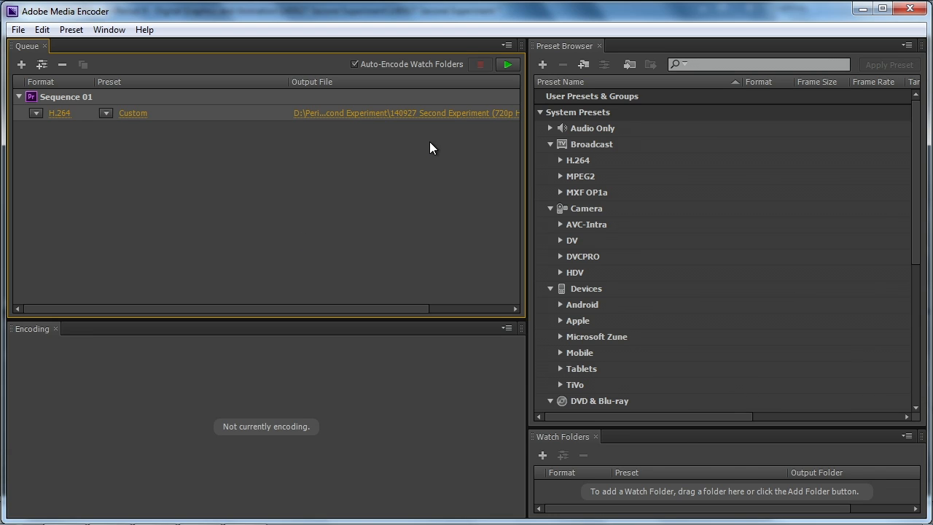
pyautogui.moveTo(507, 65)
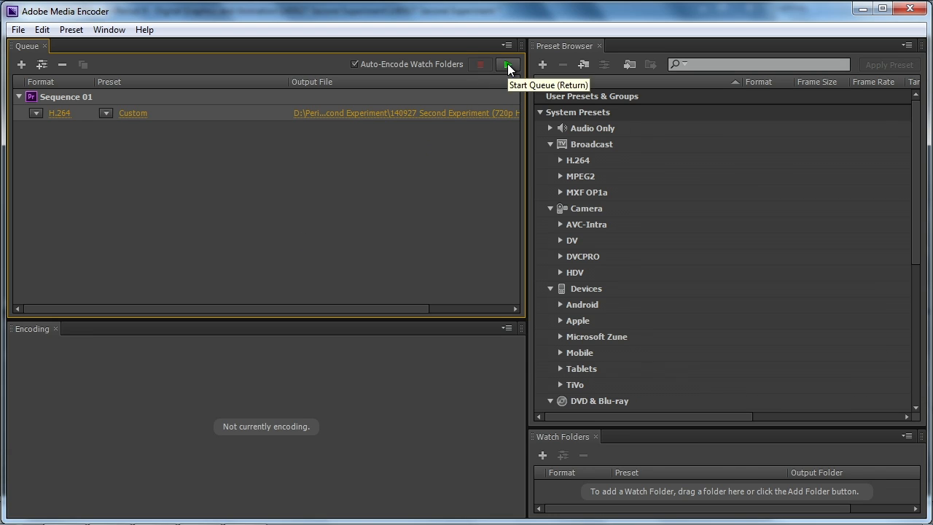
# Start the Media Encoder queue to encode the Sequence 01 H.264 job
pyautogui.click(507, 64)
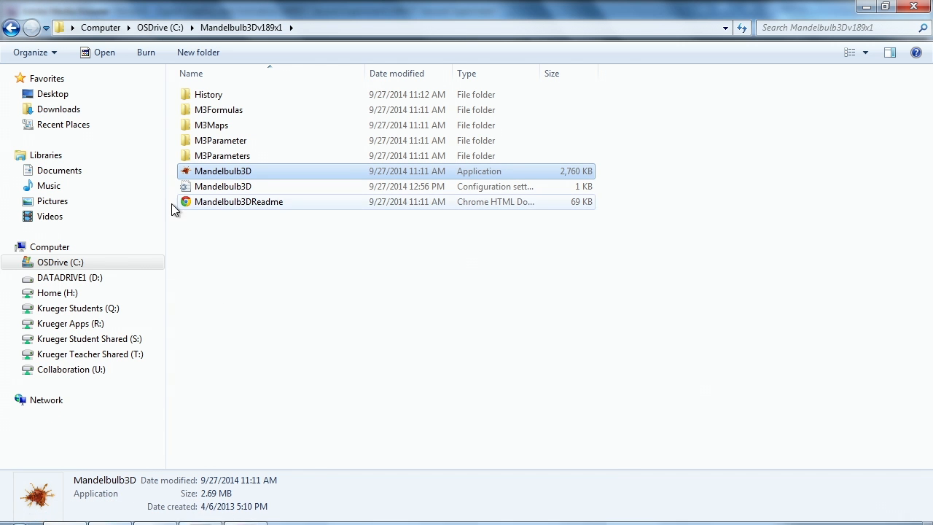
# Play the exported 140927 Second Experiment (720p H264) MP4 from its folder on drive D
pyautogui.click(70, 277)
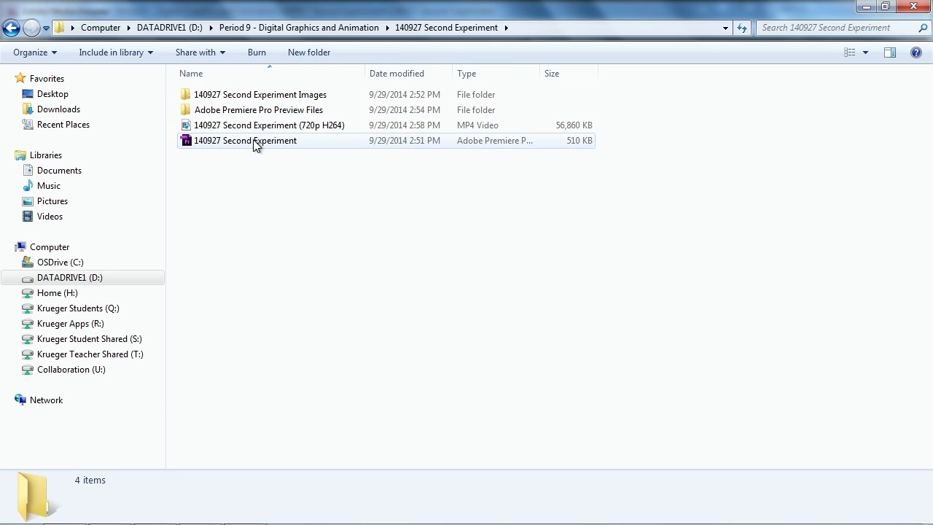
pyautogui.click(268, 126)
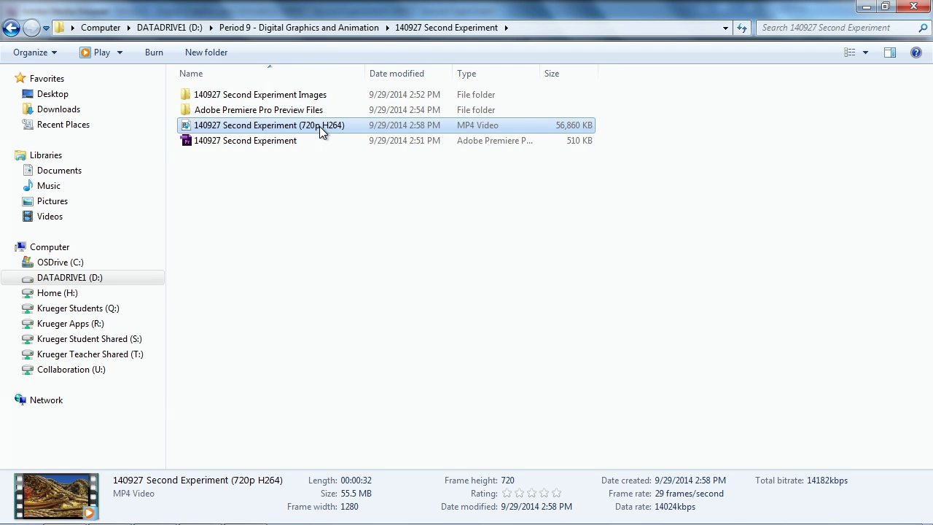
pyautogui.doubleClick(269, 126)
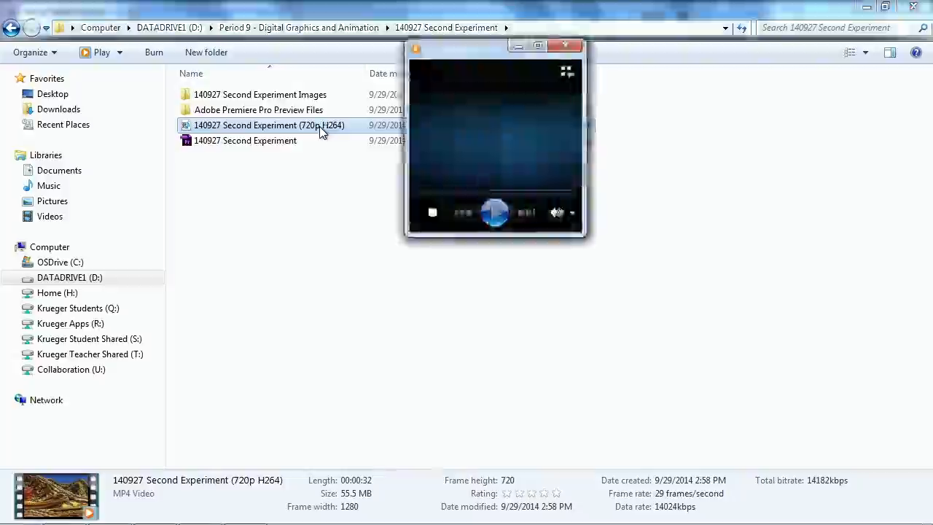